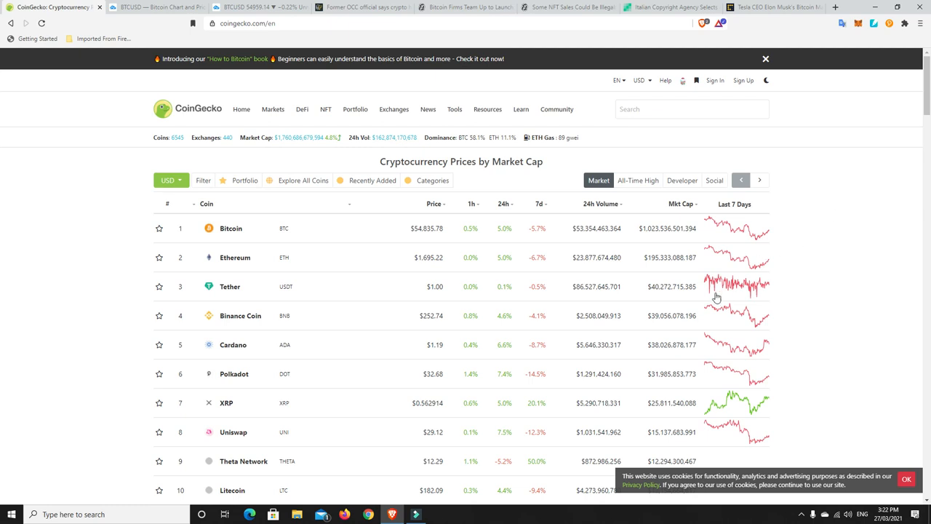
pyautogui.moveTo(411, 218)
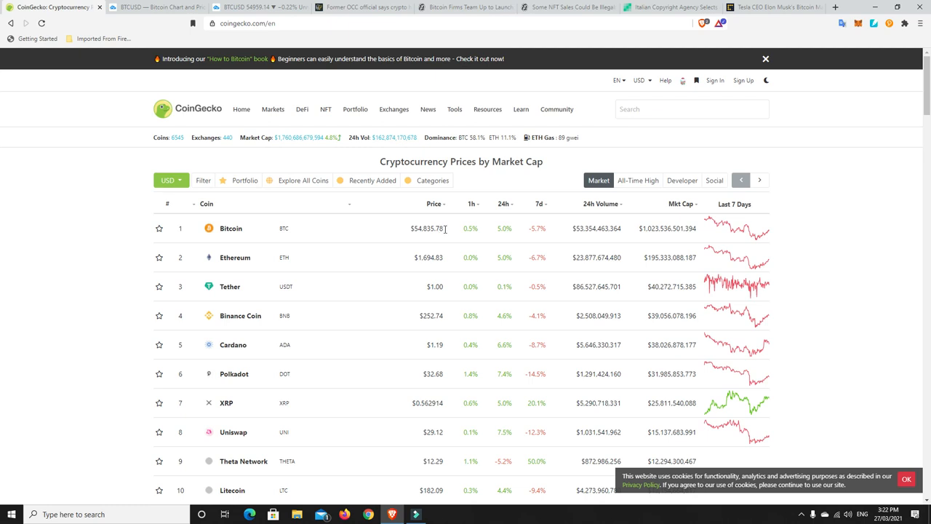
pyautogui.moveTo(711, 226)
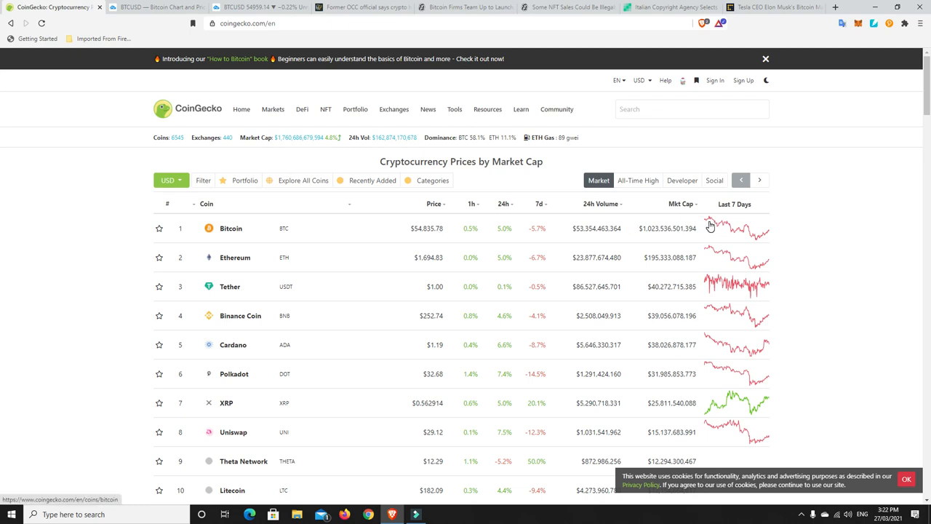
pyautogui.moveTo(759, 240)
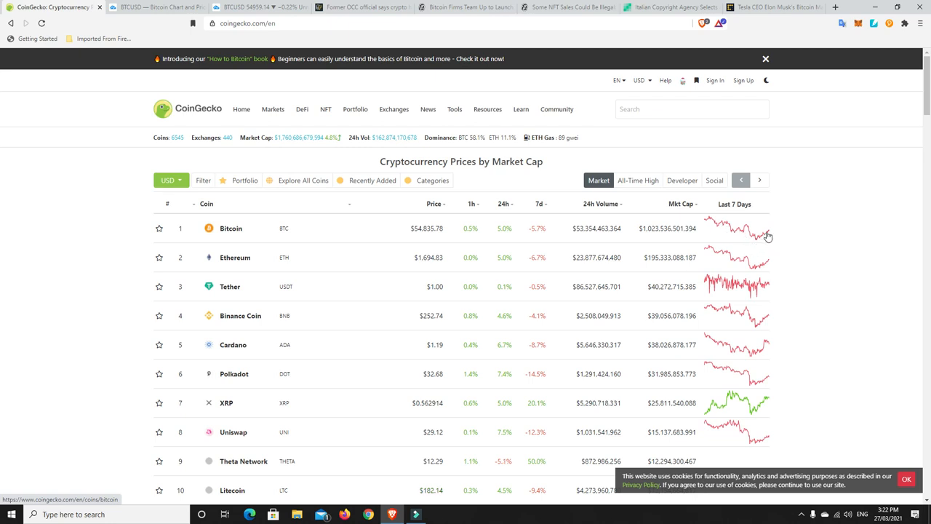
pyautogui.moveTo(761, 240)
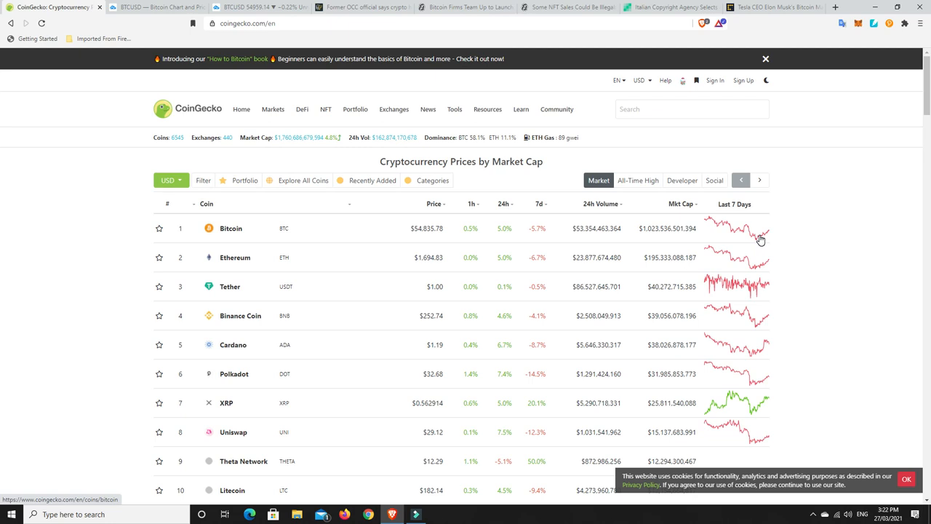
pyautogui.moveTo(738, 242)
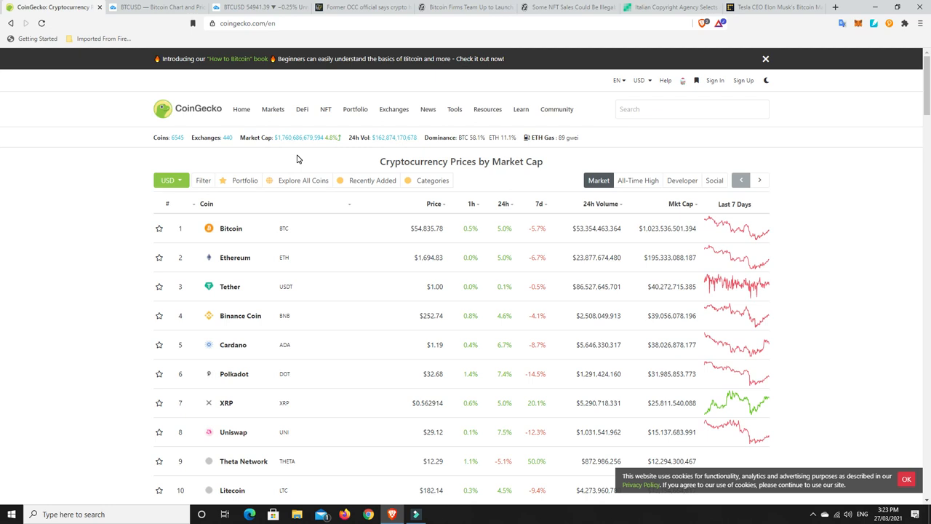
pyautogui.moveTo(513, 210)
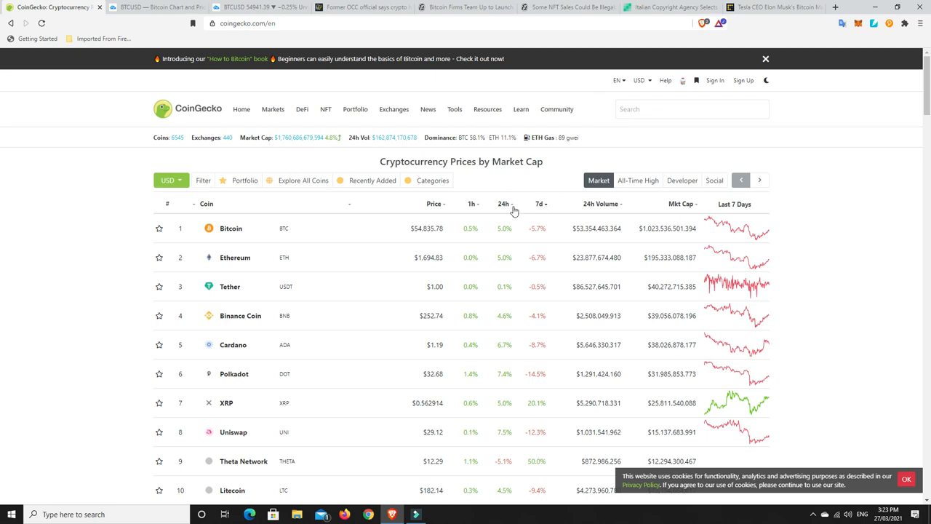
pyautogui.moveTo(418, 239)
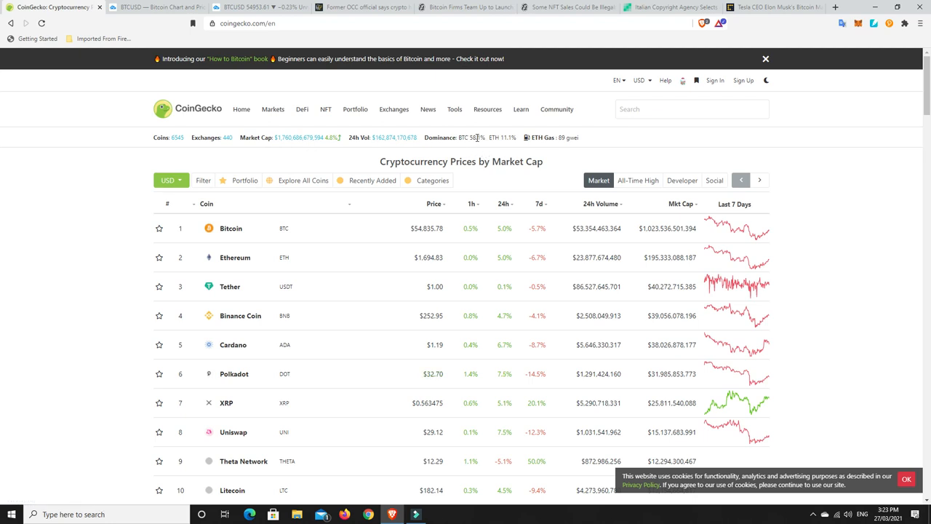
pyautogui.moveTo(508, 142)
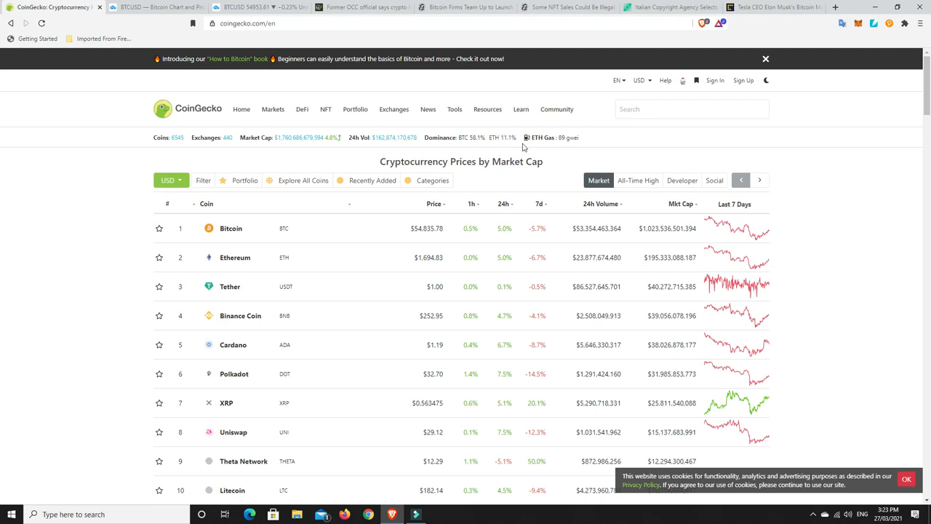
pyautogui.moveTo(562, 138)
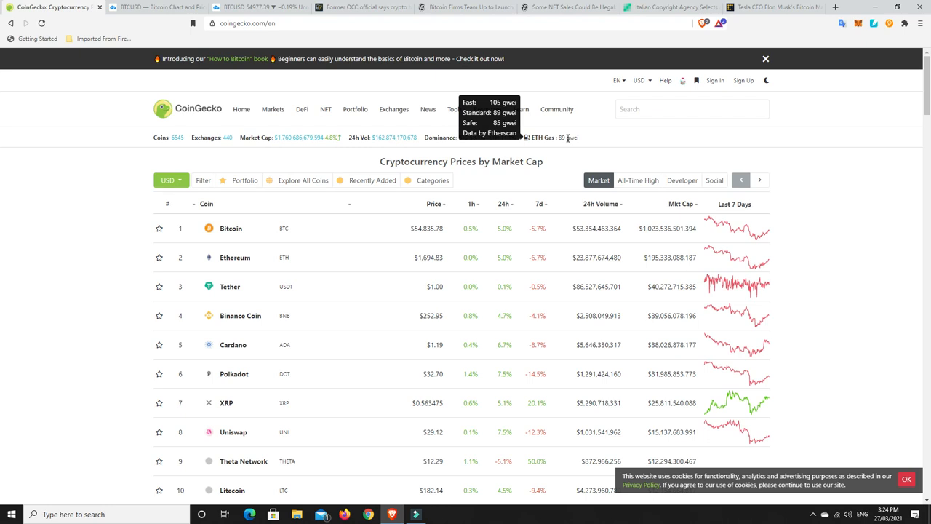
# - Sort CoinGecko's coin table by 24h change so Filecoin, Bitmax Token and Holo lead
pyautogui.scroll(-3)
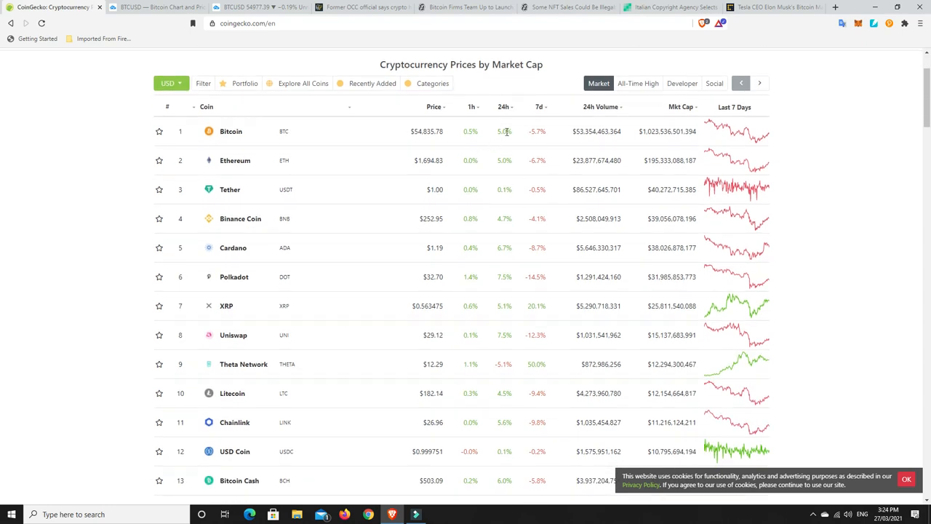
pyautogui.moveTo(508, 133)
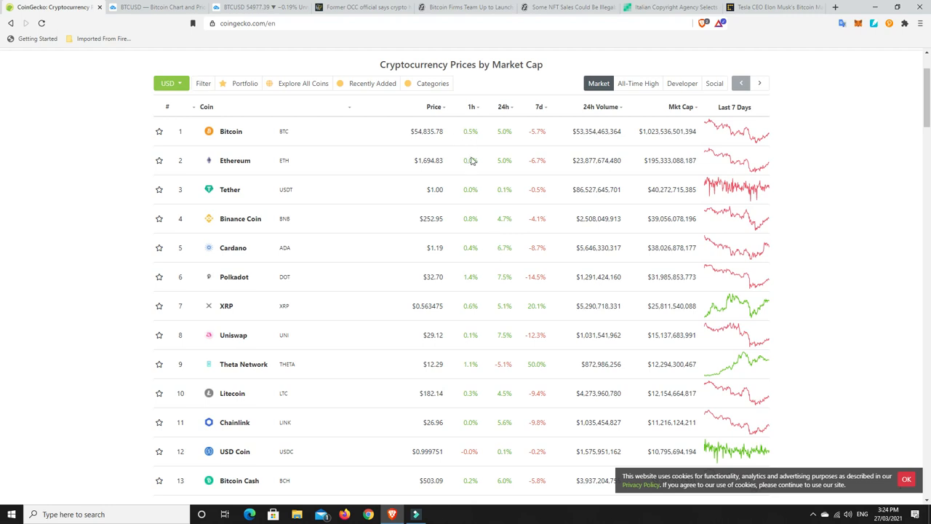
pyautogui.moveTo(492, 268)
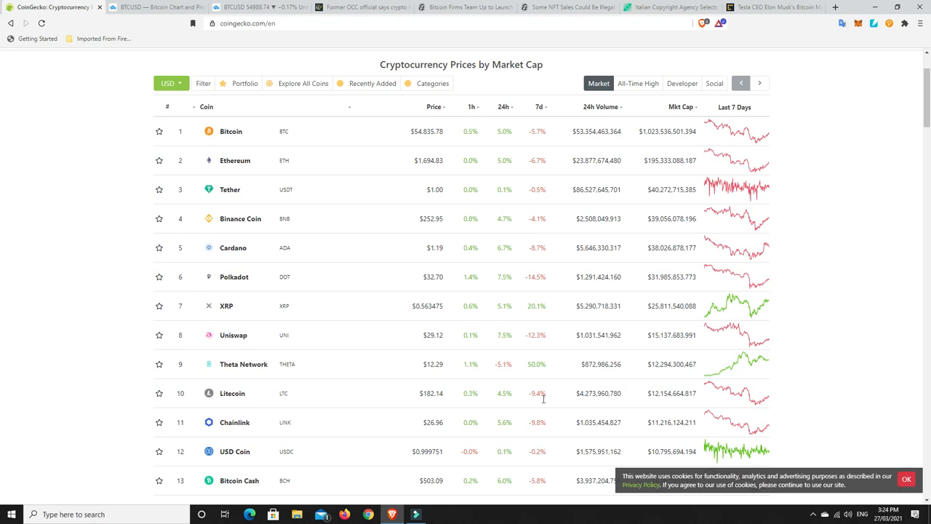
pyautogui.moveTo(543, 274)
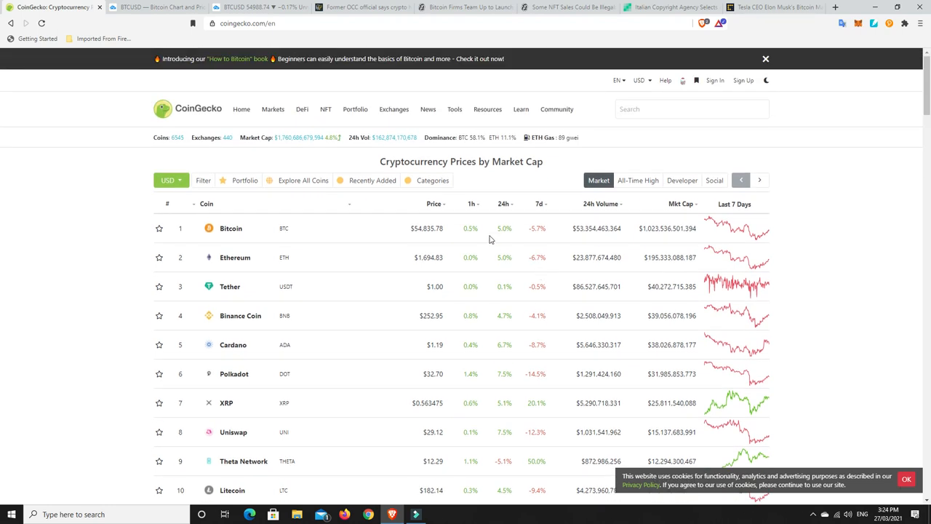
pyautogui.moveTo(503, 209)
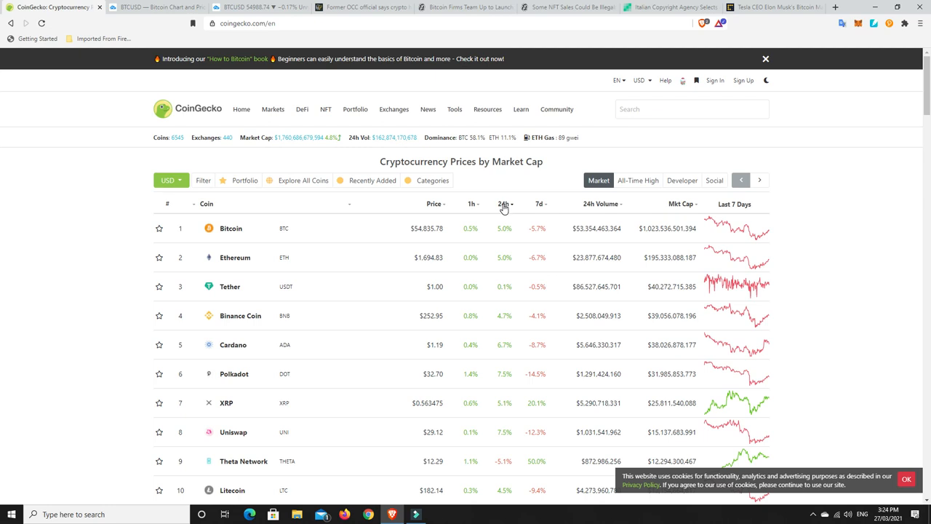
pyautogui.click(501, 203)
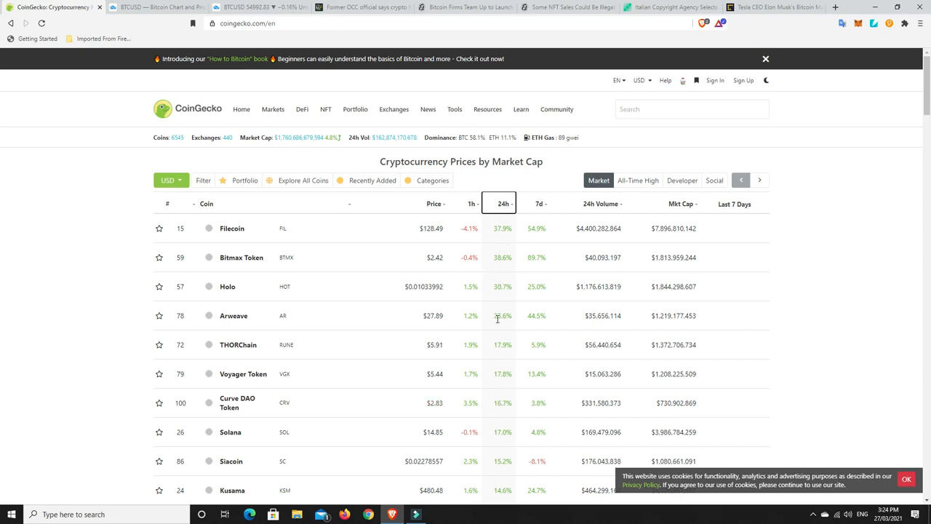
pyautogui.moveTo(494, 376)
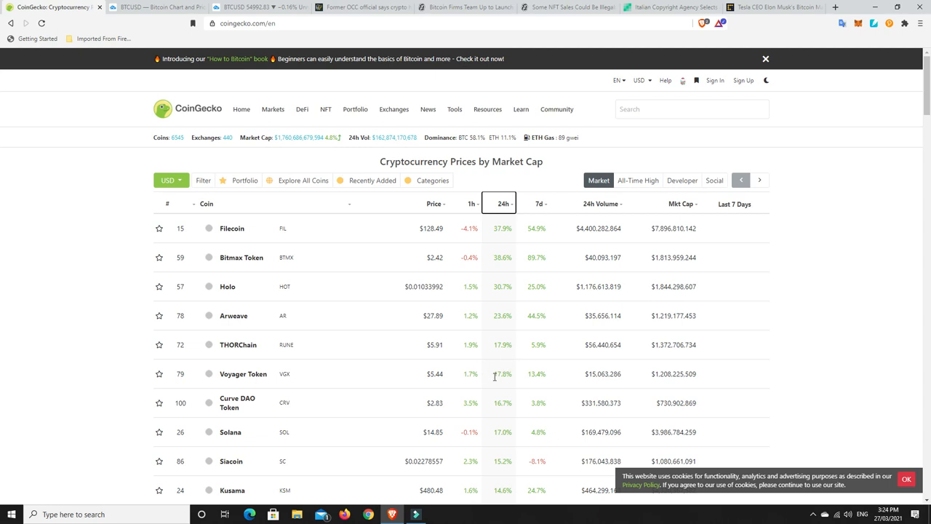
pyautogui.moveTo(511, 443)
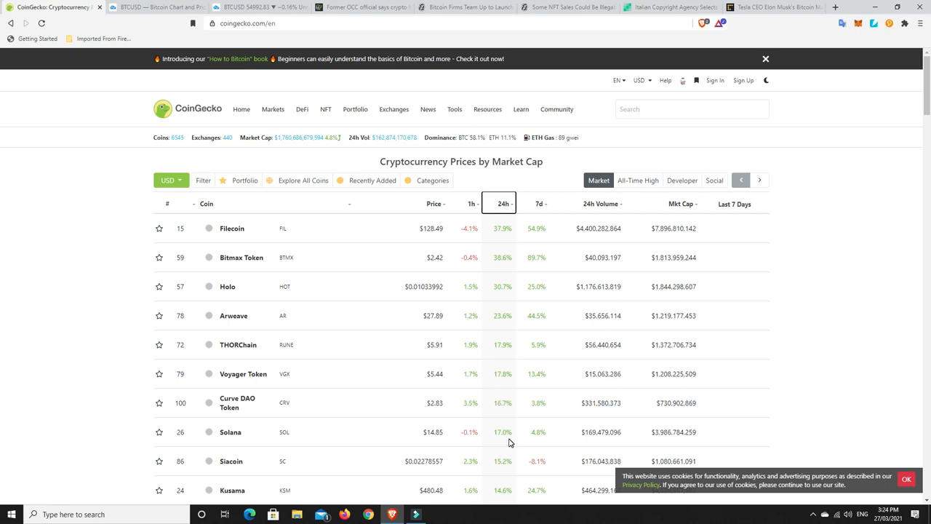
pyautogui.moveTo(511, 500)
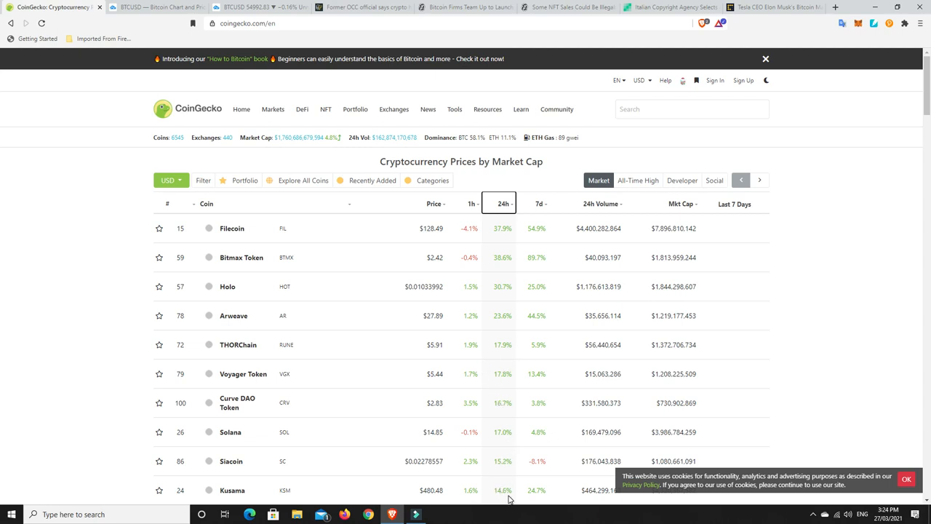
pyautogui.moveTo(503, 288)
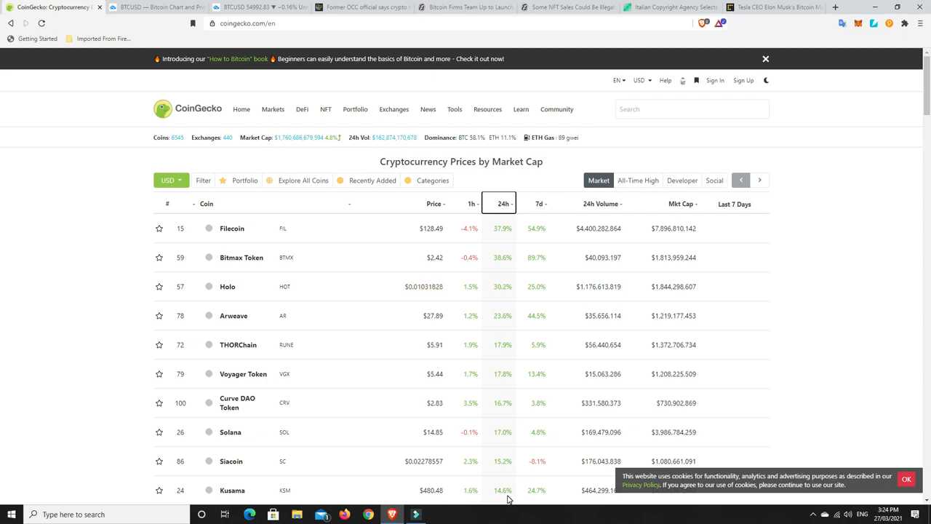
pyautogui.moveTo(491, 404)
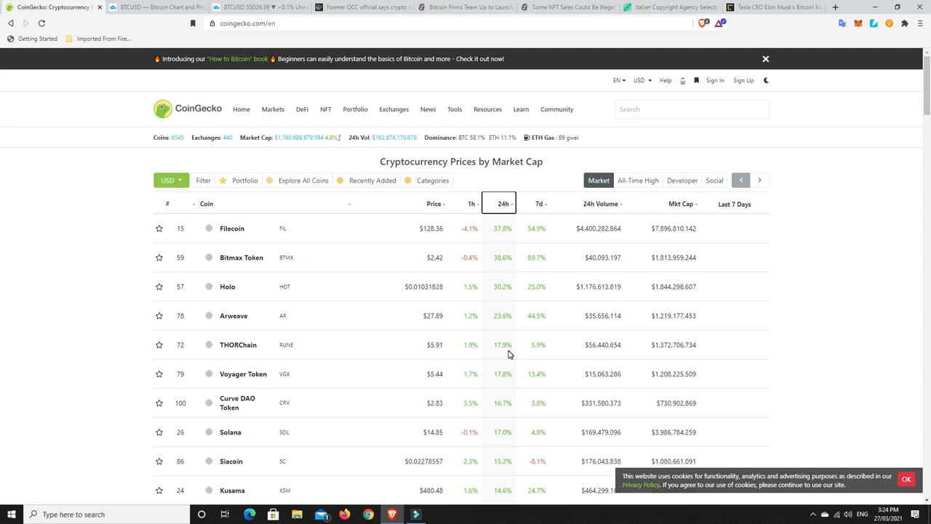
pyautogui.moveTo(502, 252)
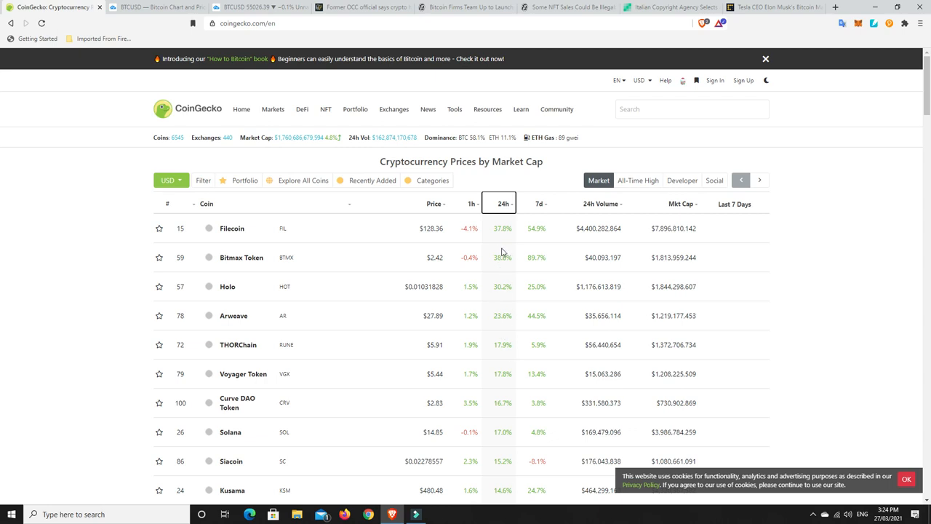
pyautogui.moveTo(504, 289)
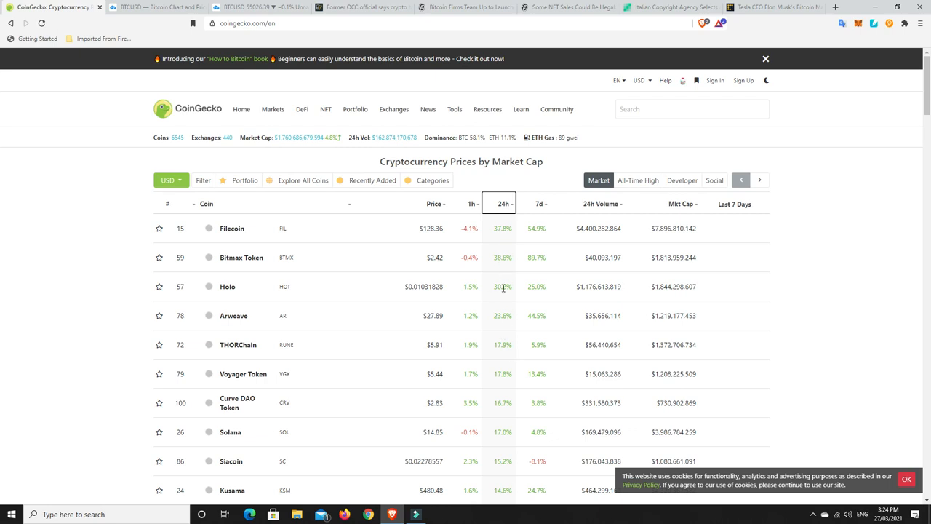
pyautogui.moveTo(508, 304)
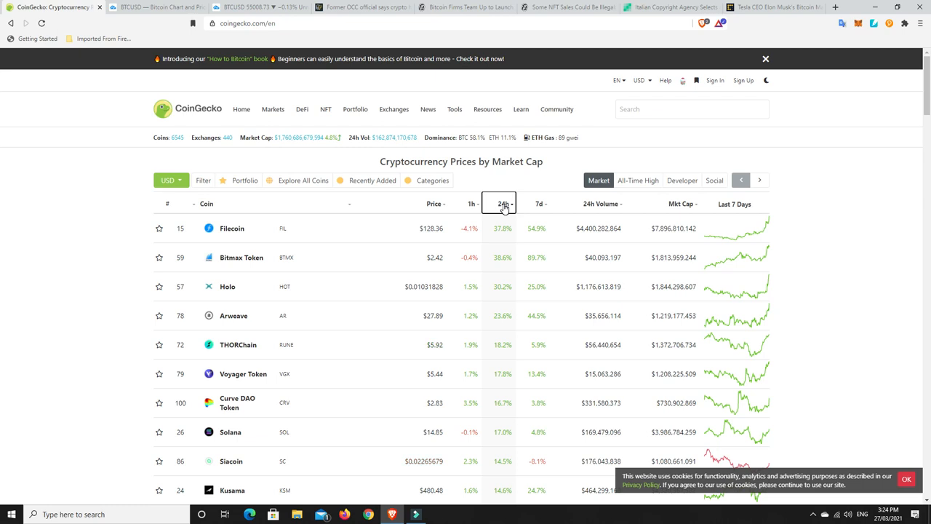
# - Reverse the 24h sort so the biggest losers, Theta Network, Qtum and Pundi X, come first
pyautogui.click(500, 204)
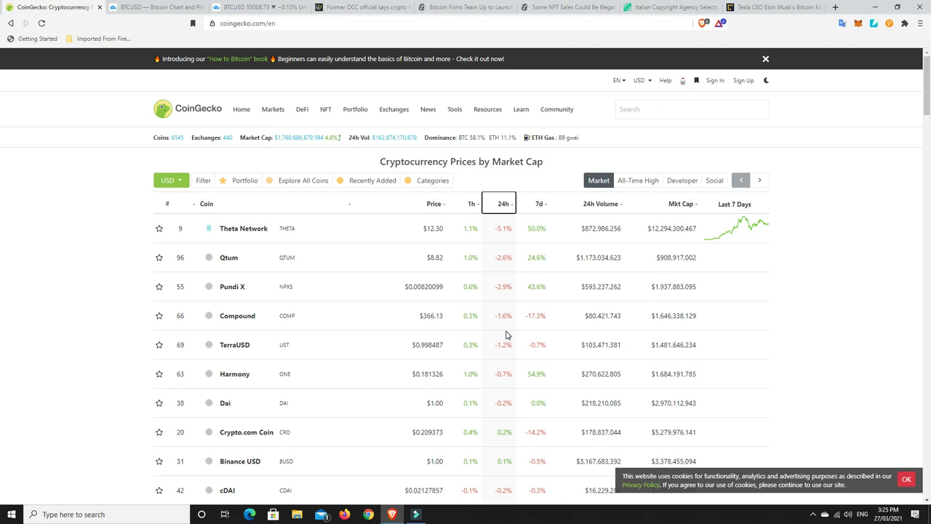
pyautogui.moveTo(501, 316)
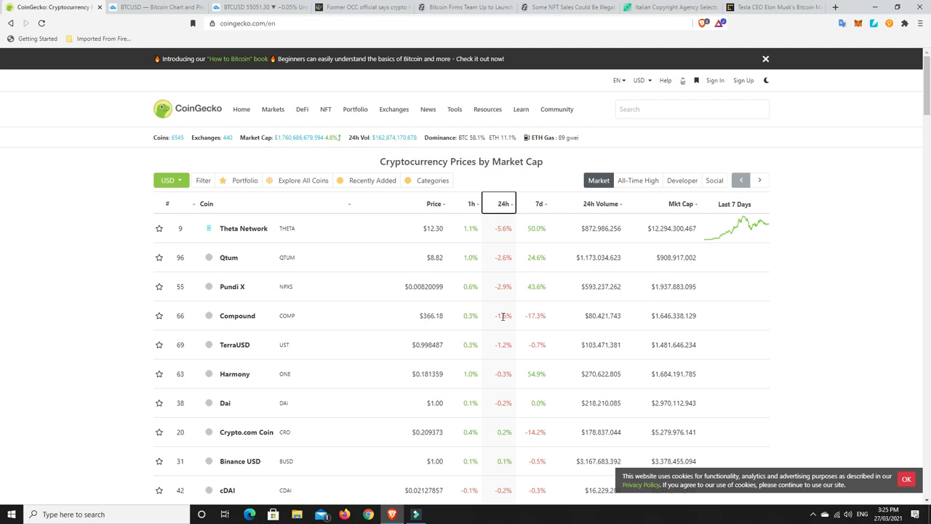
pyautogui.moveTo(505, 334)
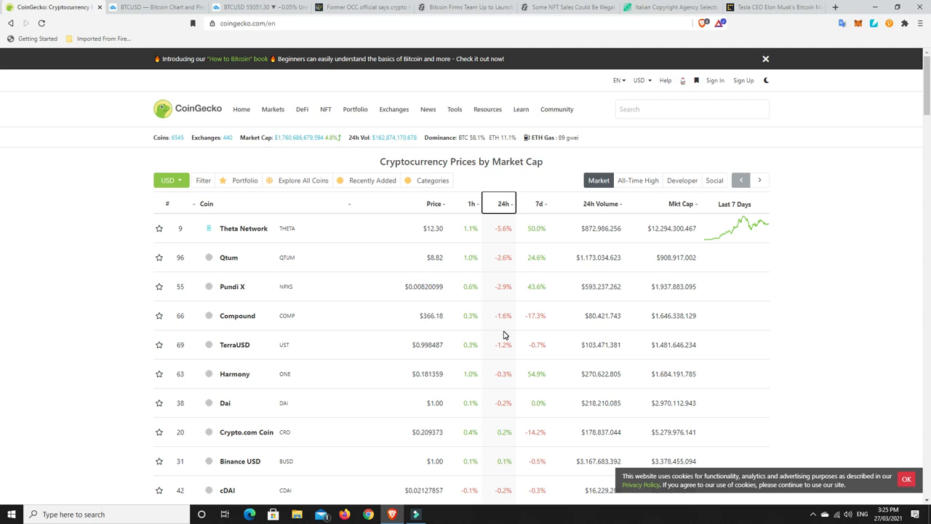
pyautogui.moveTo(502, 339)
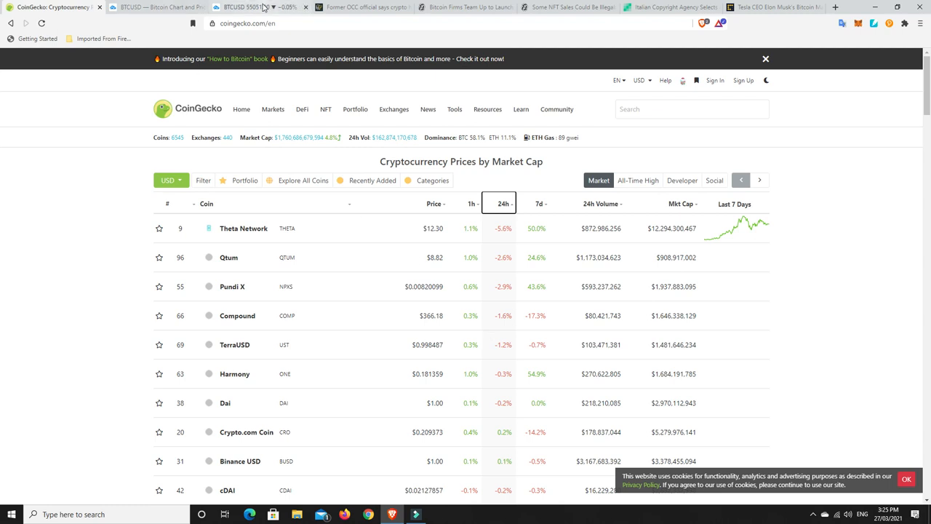
# - Switch to the BTCUSD TradingView tab showing the annotated Bitstamp daily chart
pyautogui.click(240, 8)
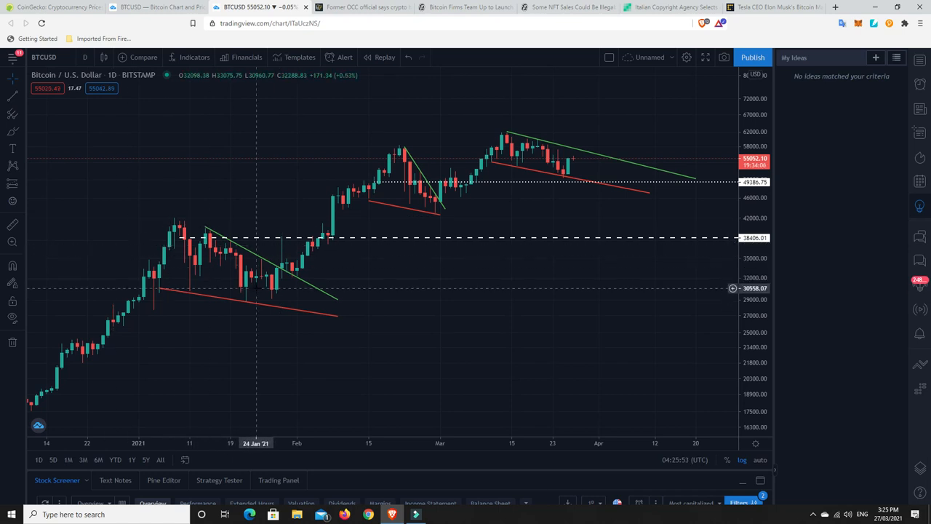
pyautogui.moveTo(435, 213)
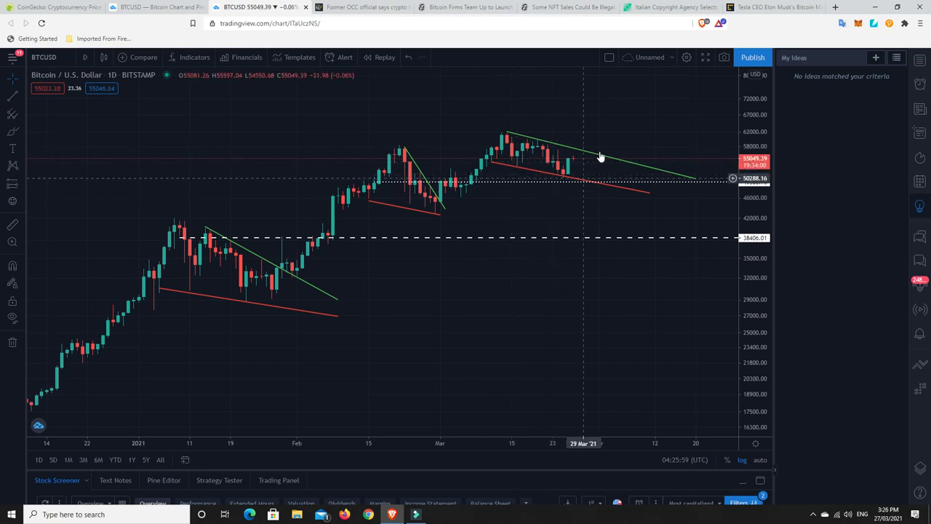
pyautogui.moveTo(569, 179)
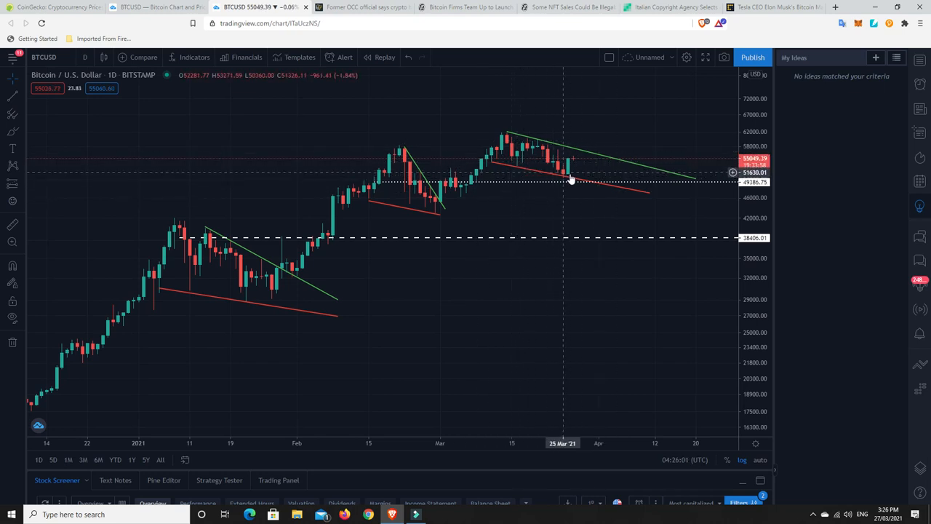
pyautogui.moveTo(560, 180)
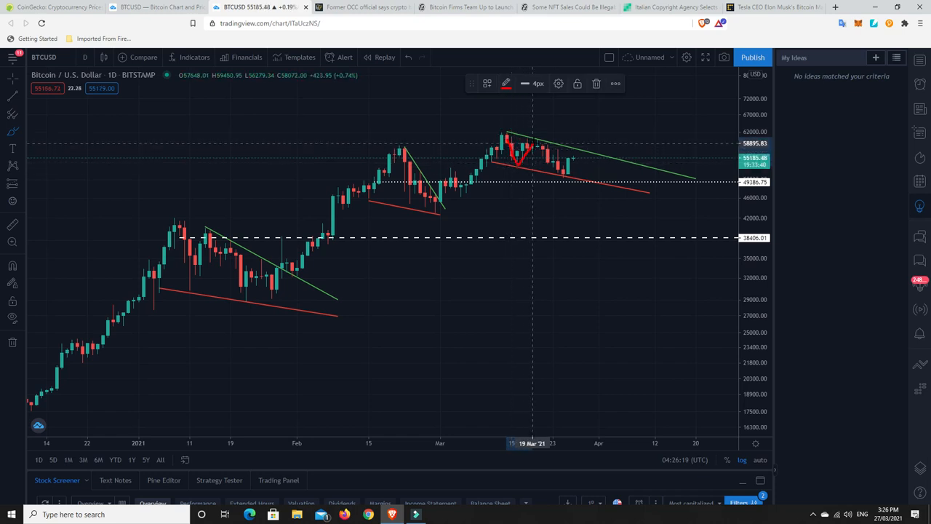
pyautogui.moveTo(560, 158)
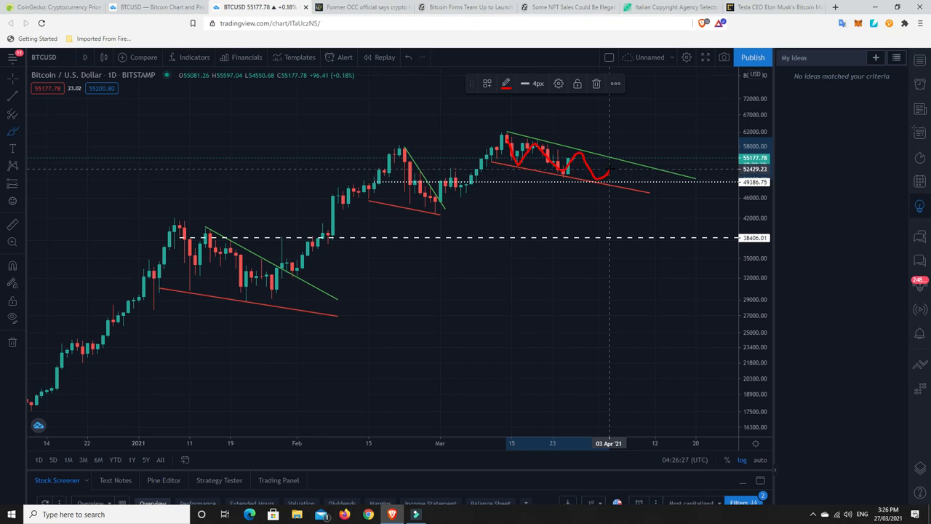
pyautogui.moveTo(617, 155)
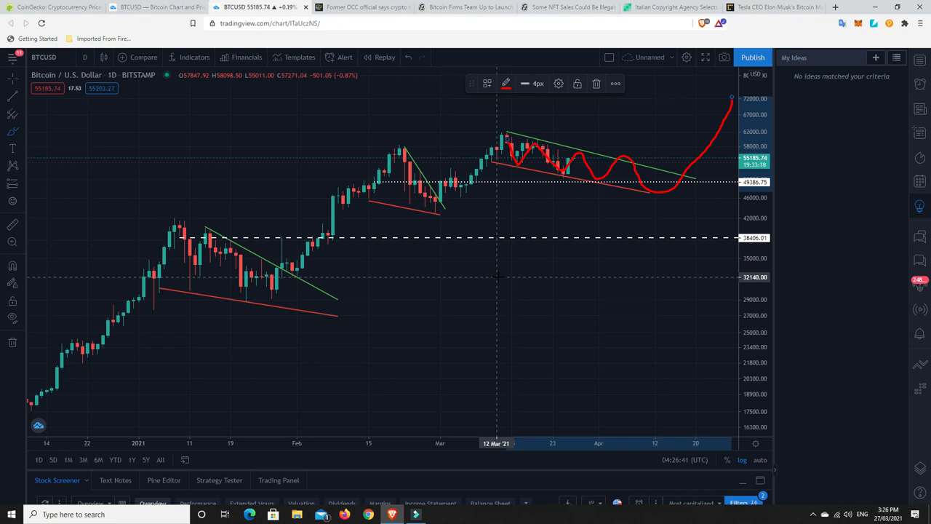
pyautogui.moveTo(557, 249)
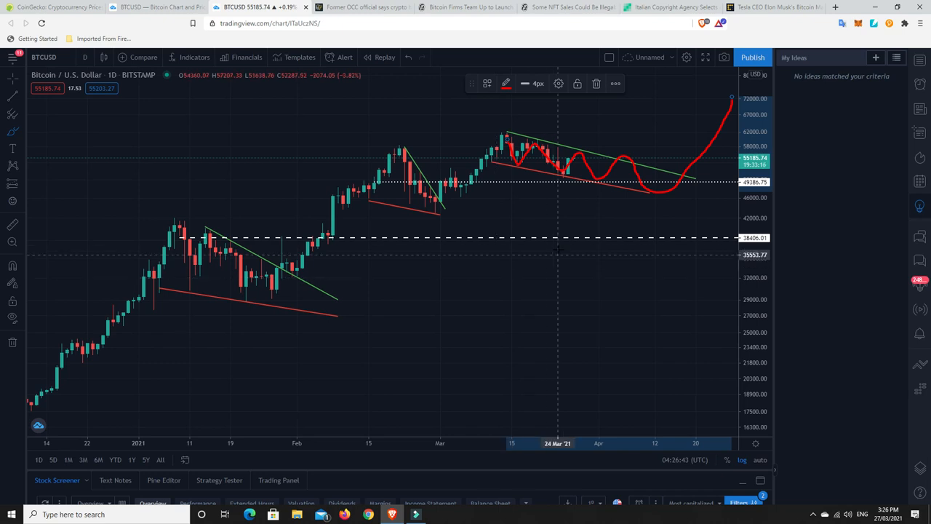
pyautogui.moveTo(592, 160)
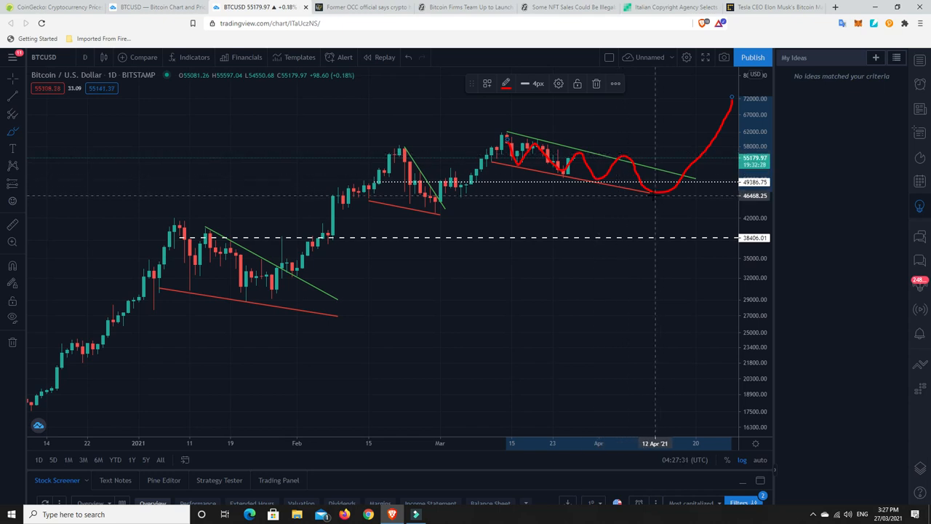
pyautogui.moveTo(649, 195)
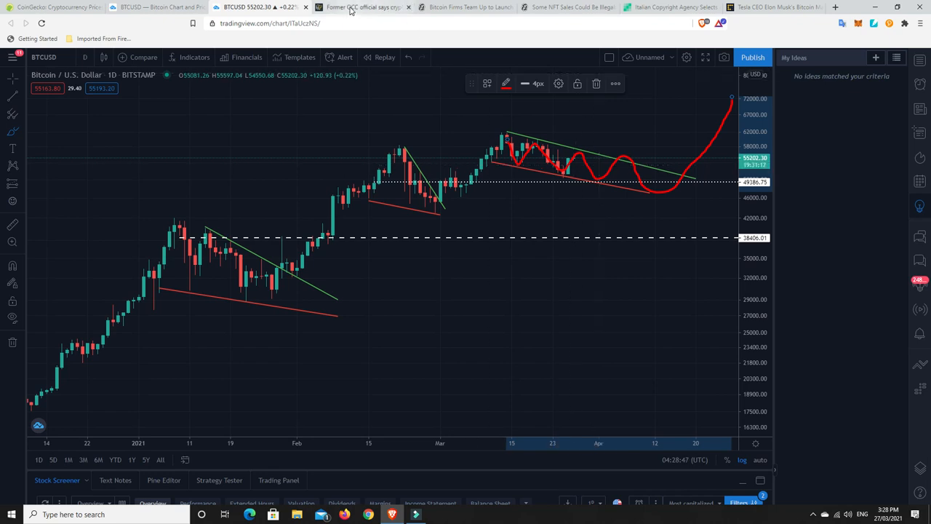
# - Switch to the Cointelegraph tab 'Former OCC official says crypto has backing but dollar may not'
pyautogui.click(351, 8)
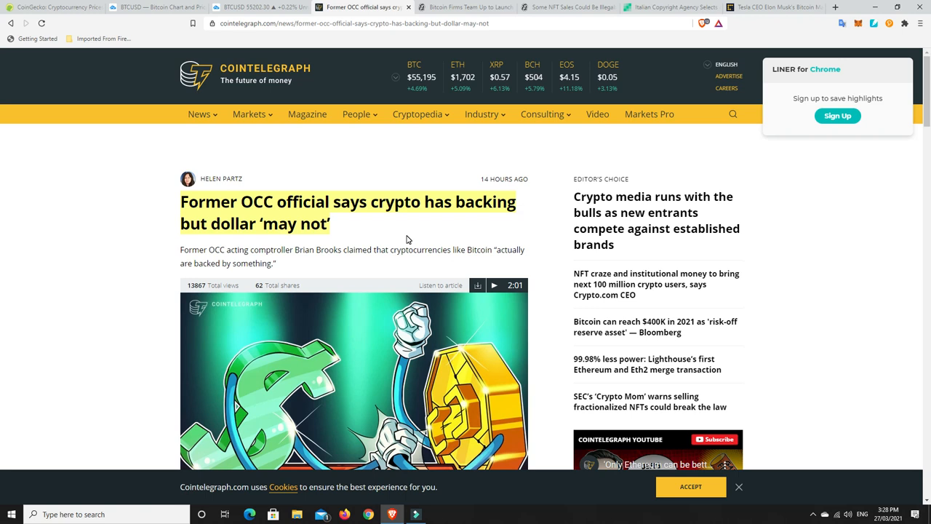
pyautogui.moveTo(362, 217)
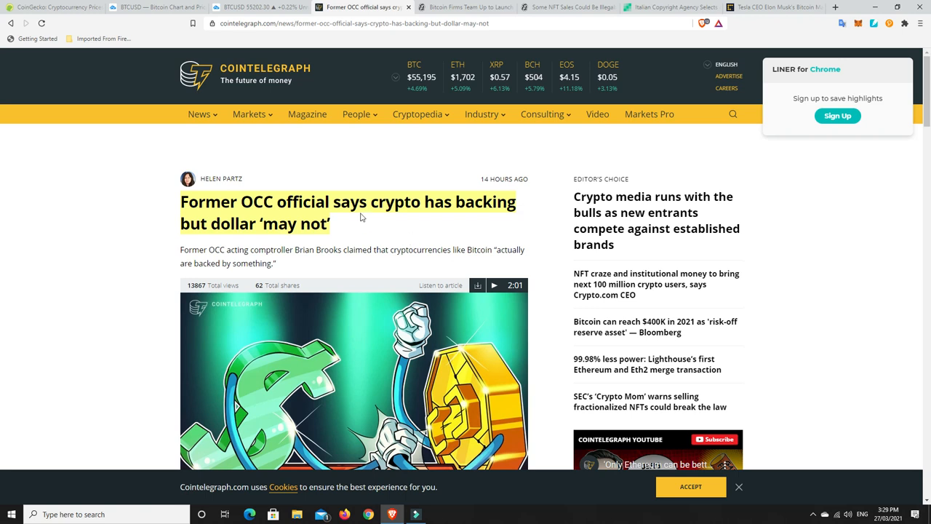
pyautogui.moveTo(366, 232)
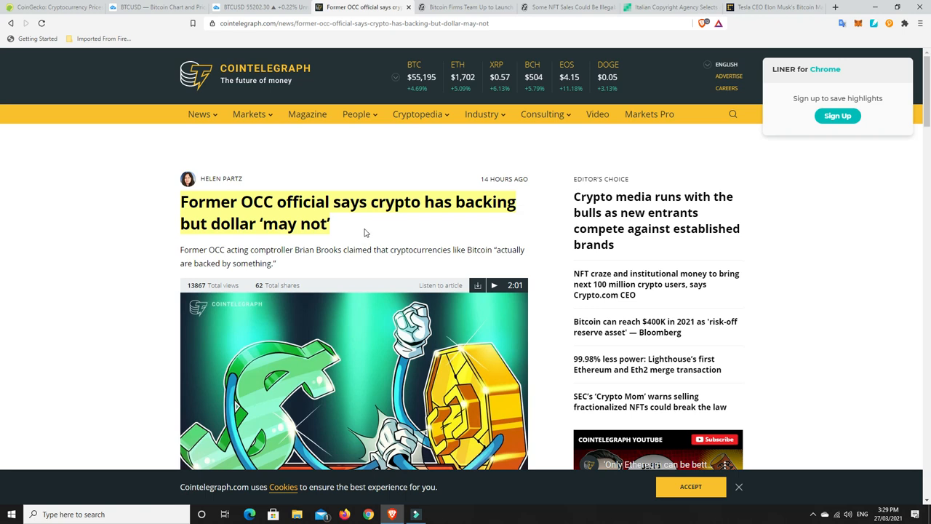
pyautogui.moveTo(364, 217)
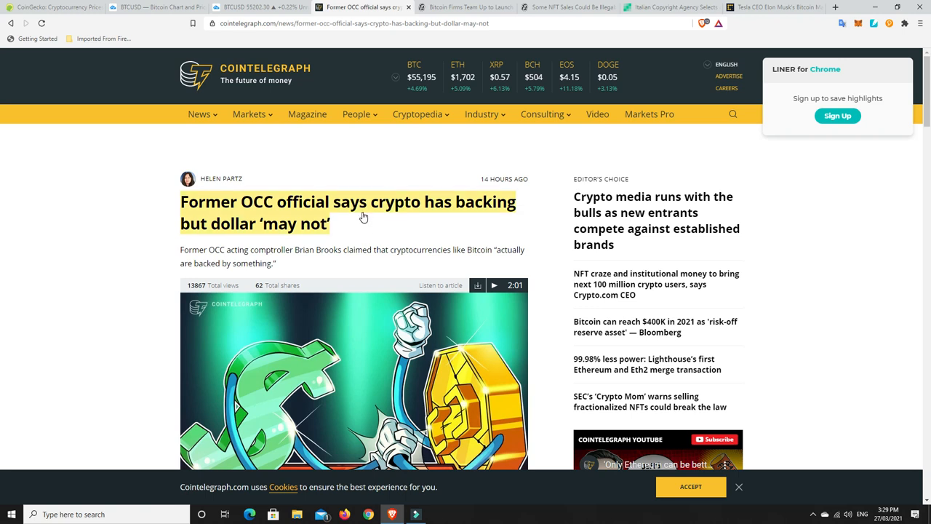
pyautogui.moveTo(227, 232)
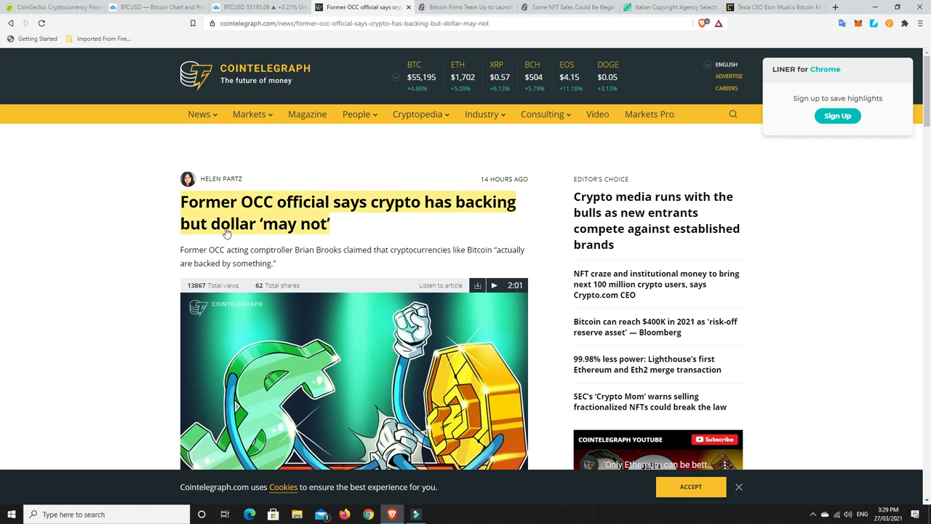
pyautogui.moveTo(362, 231)
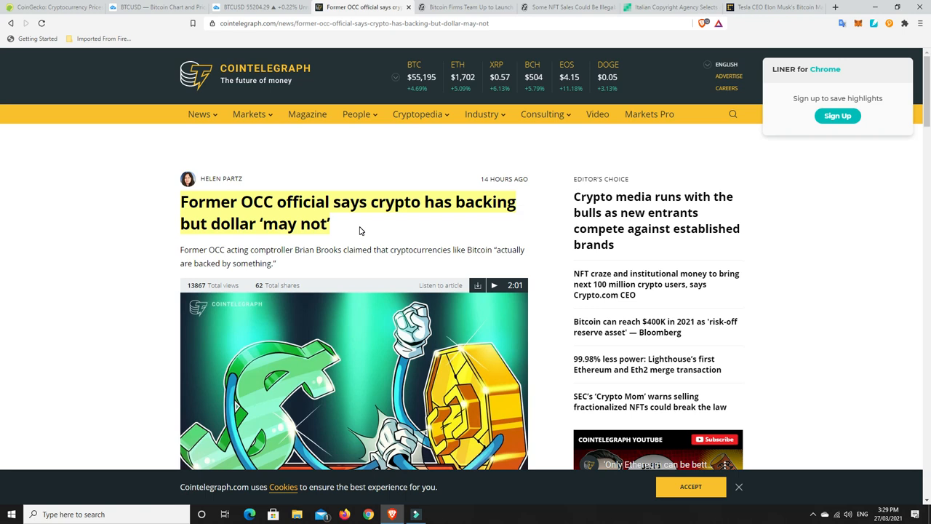
# - Scroll down to Brian Brooks' quotes that cryptocurrencies are backed by networks
pyautogui.scroll(-3)
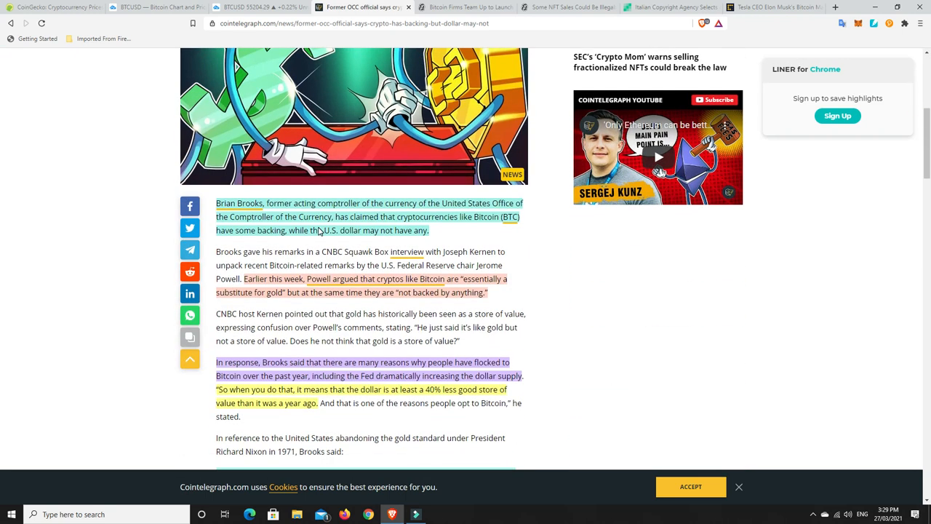
pyautogui.scroll(-3)
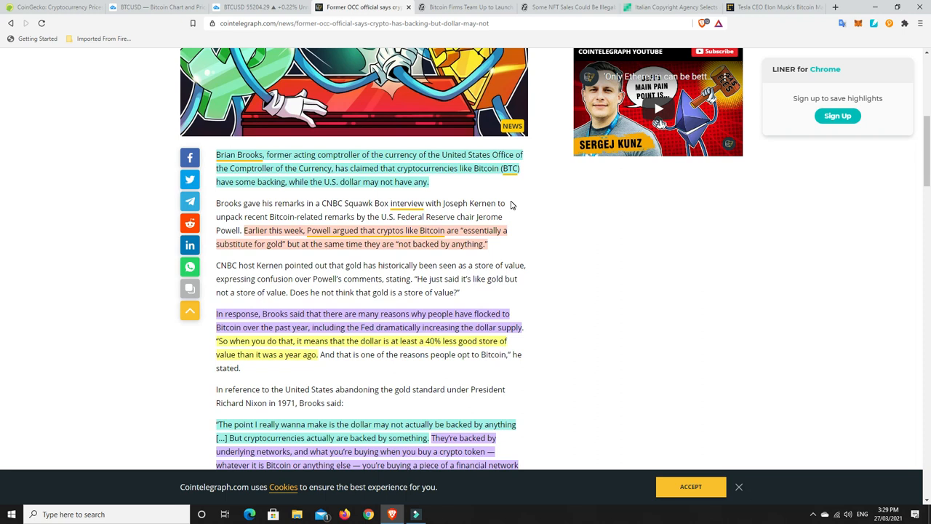
pyautogui.moveTo(254, 175)
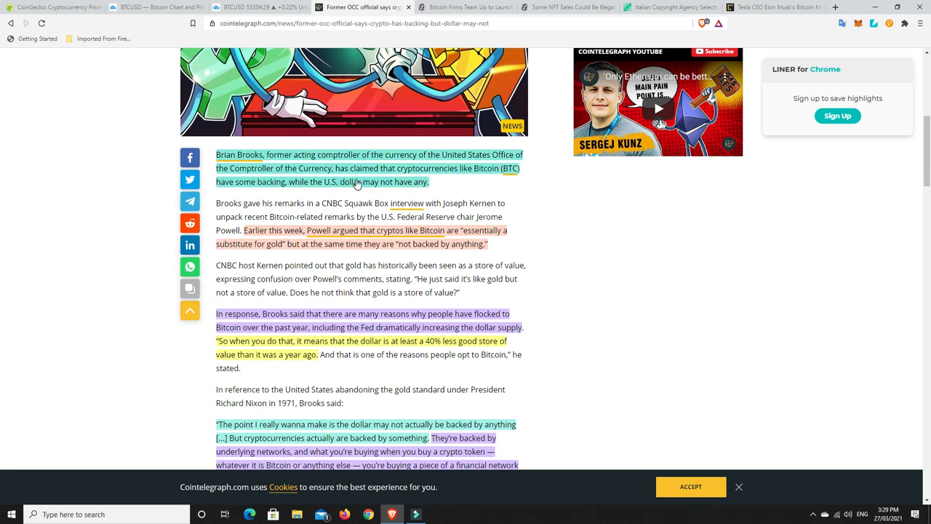
pyautogui.moveTo(416, 188)
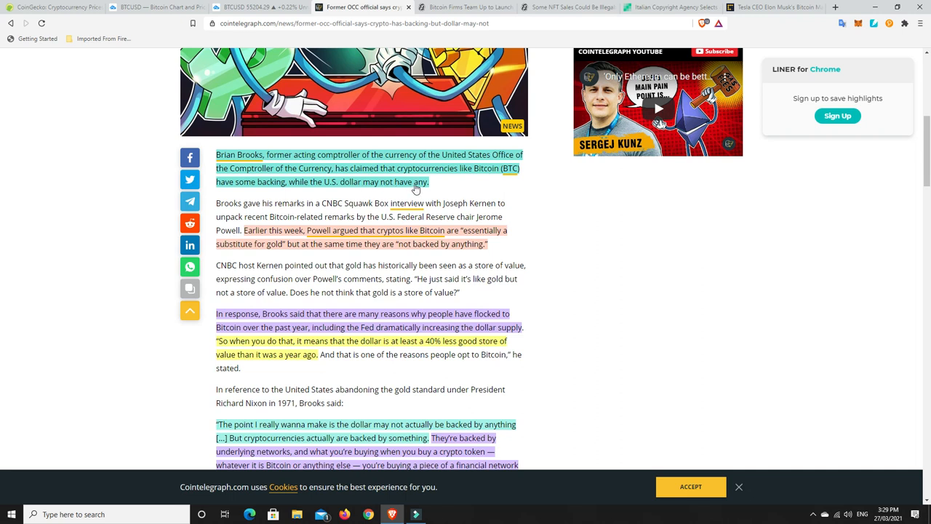
pyautogui.scroll(-3)
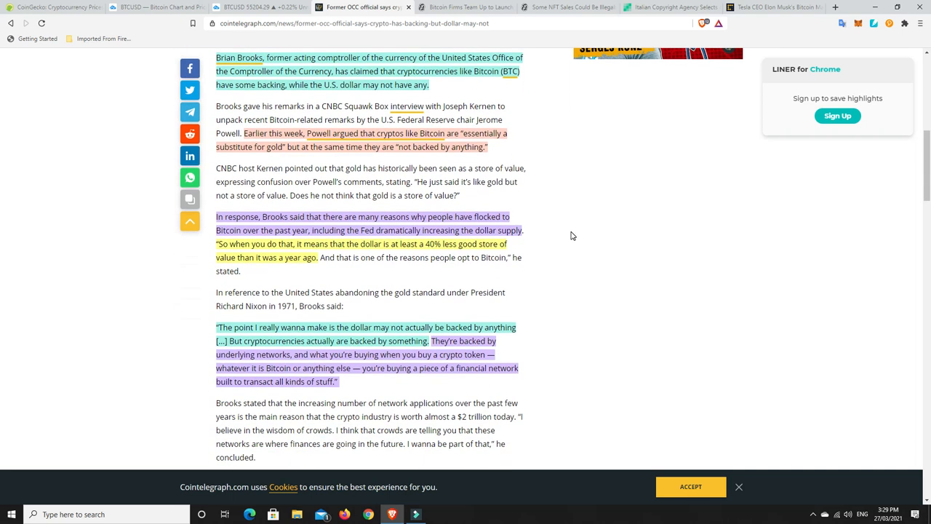
pyautogui.scroll(-3)
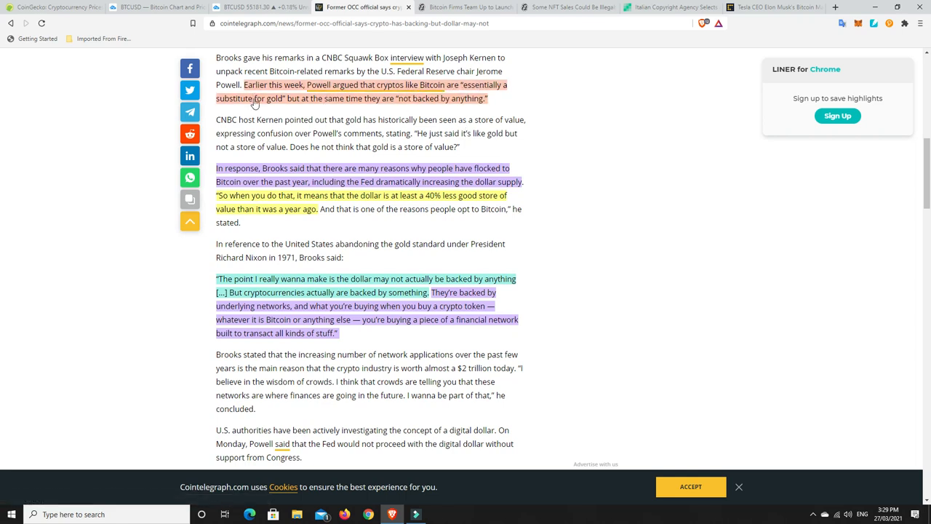
pyautogui.moveTo(384, 98)
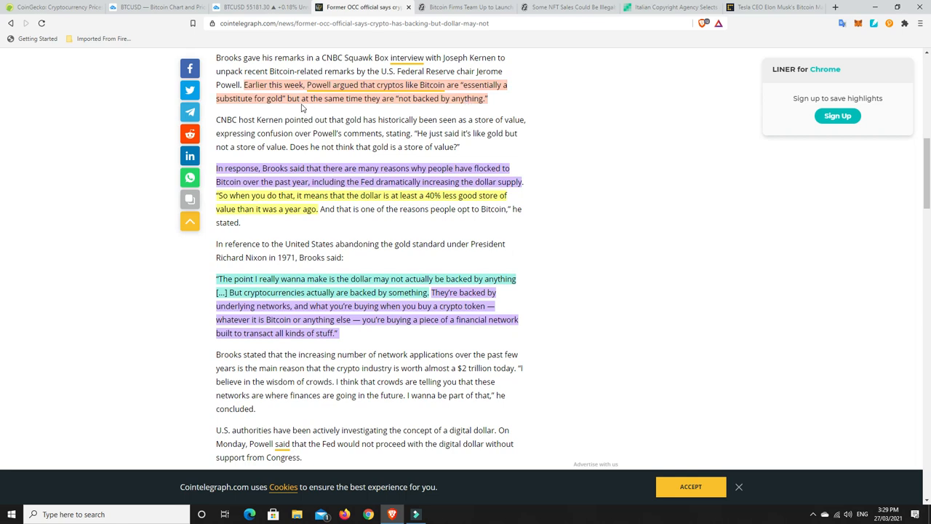
pyautogui.moveTo(264, 106)
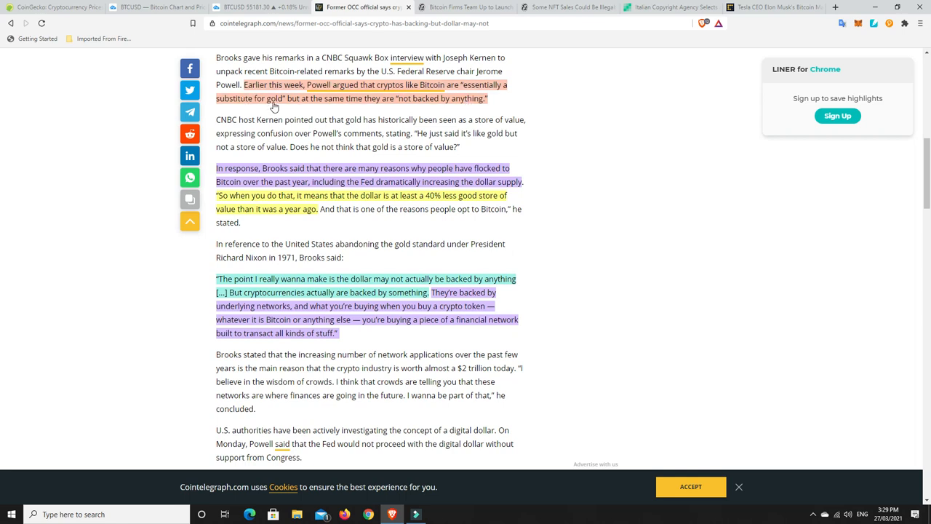
pyautogui.moveTo(448, 105)
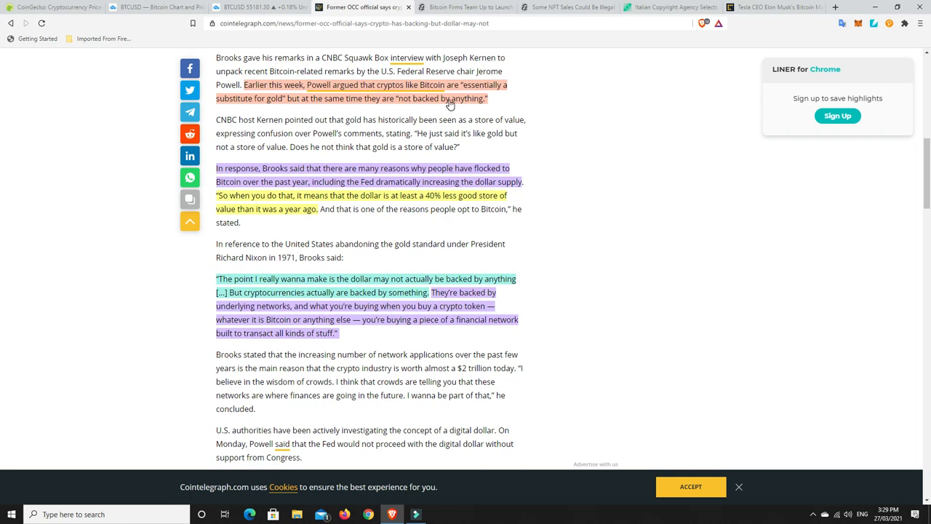
pyautogui.scroll(-3)
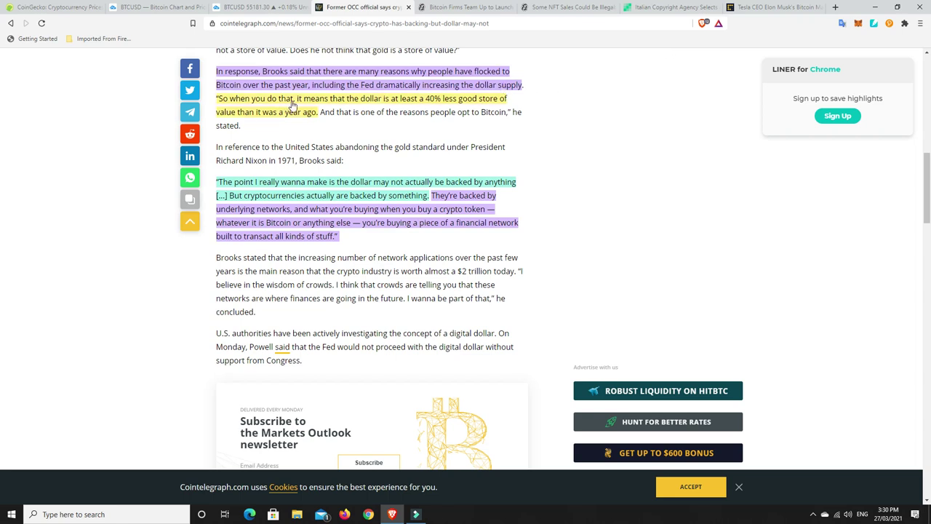
pyautogui.moveTo(427, 105)
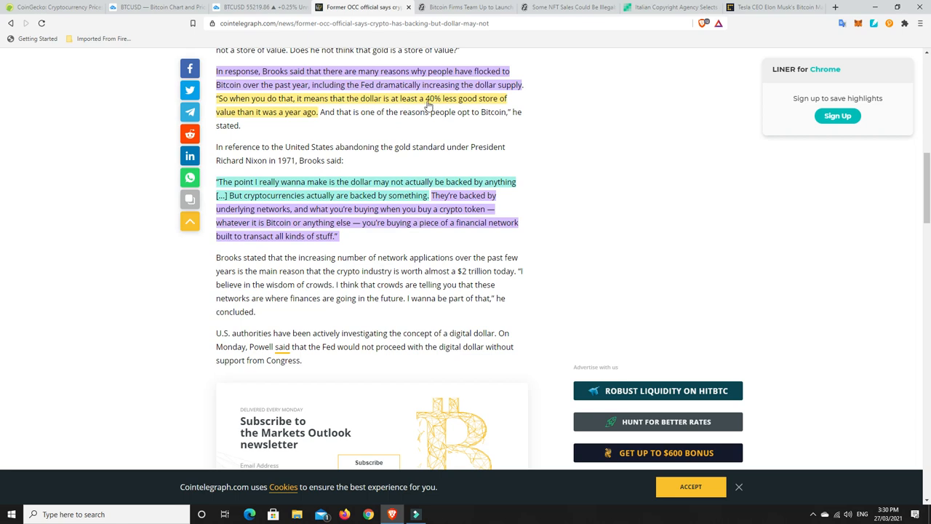
pyautogui.moveTo(455, 102)
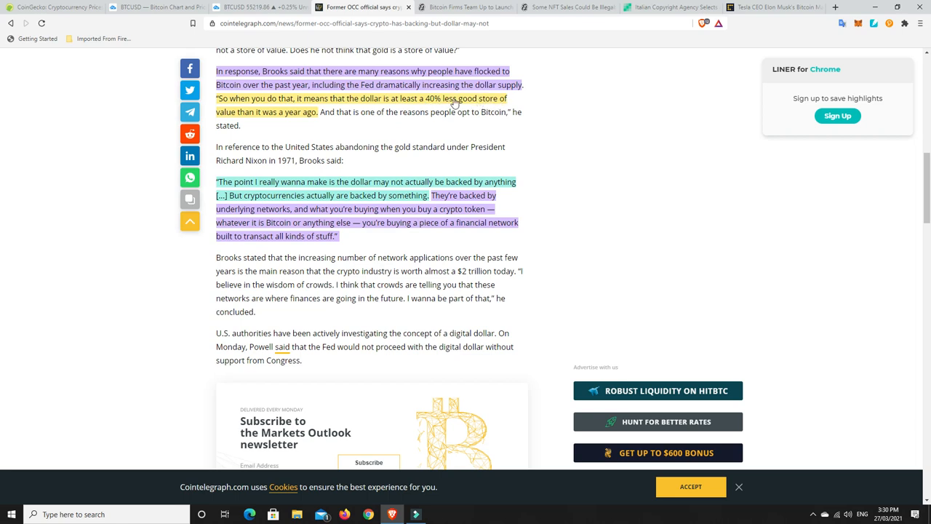
pyautogui.moveTo(467, 106)
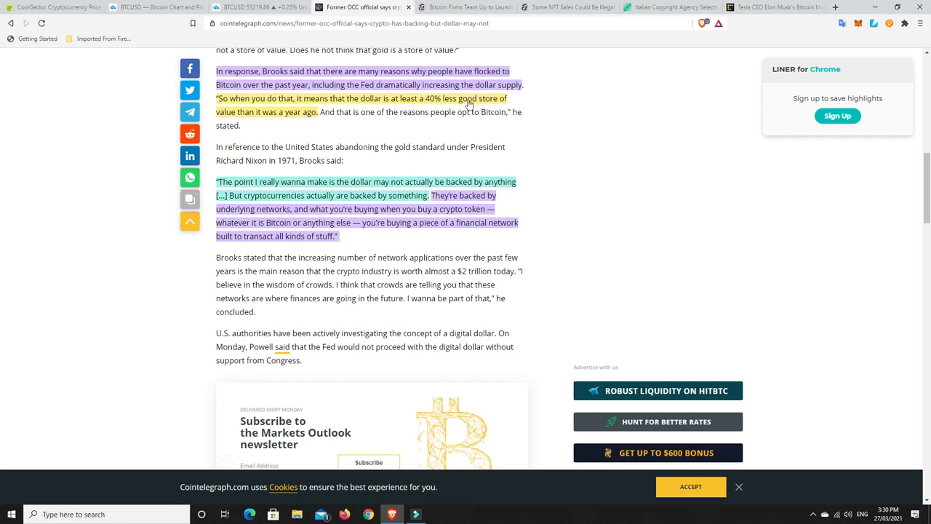
pyautogui.moveTo(496, 104)
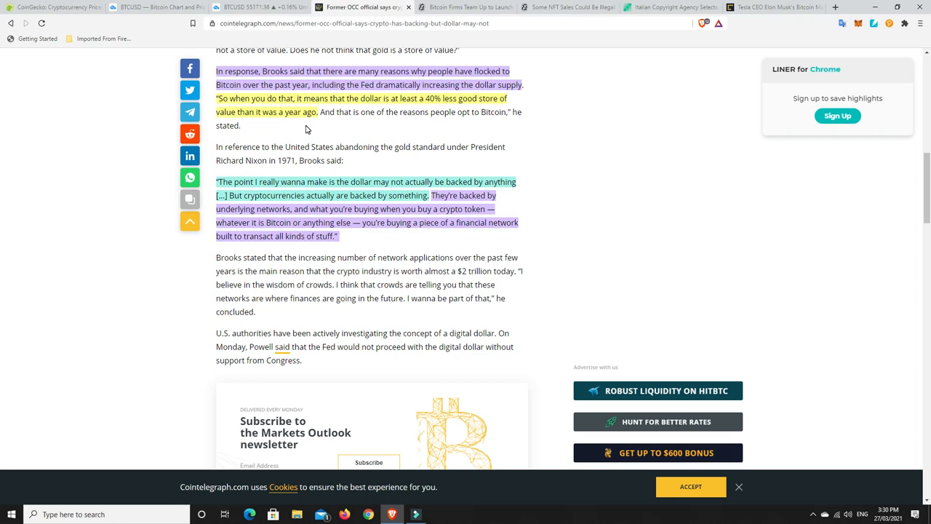
pyautogui.moveTo(325, 130)
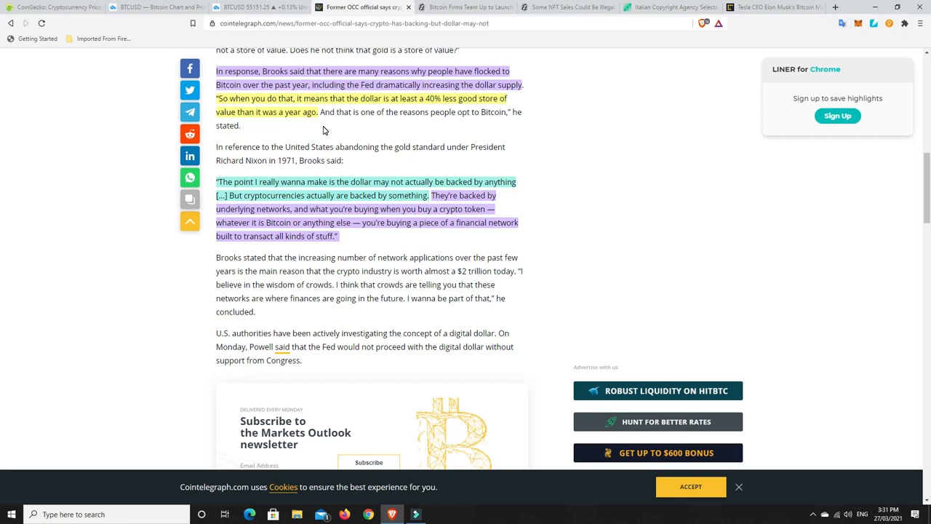
pyautogui.moveTo(336, 245)
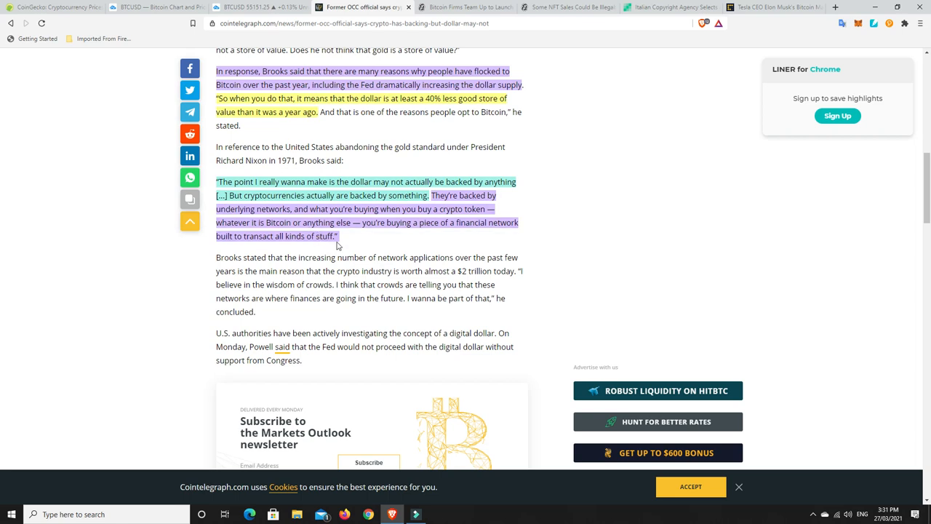
pyautogui.moveTo(348, 240)
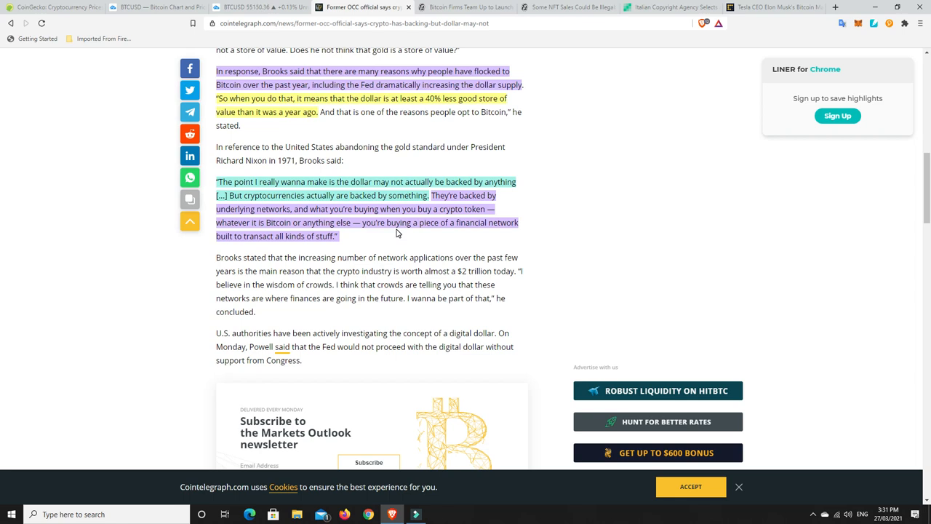
pyautogui.moveTo(410, 232)
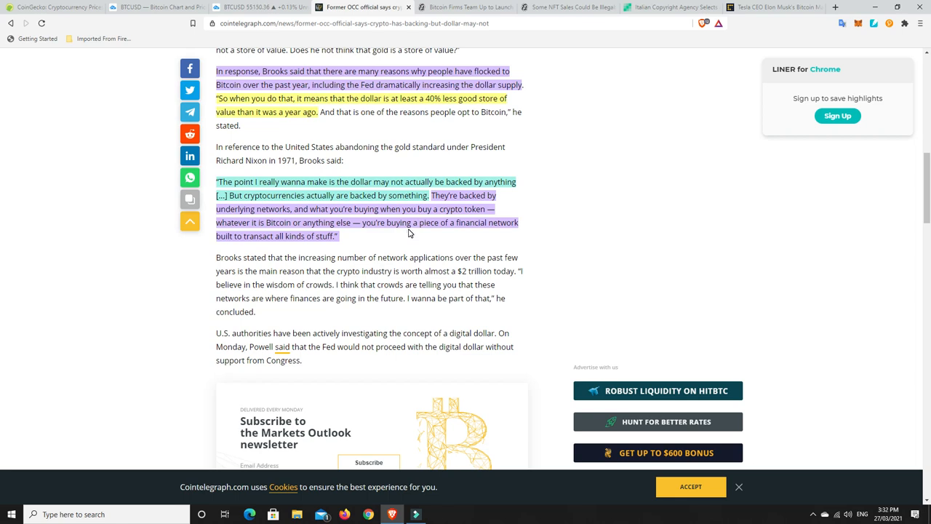
pyautogui.moveTo(258, 218)
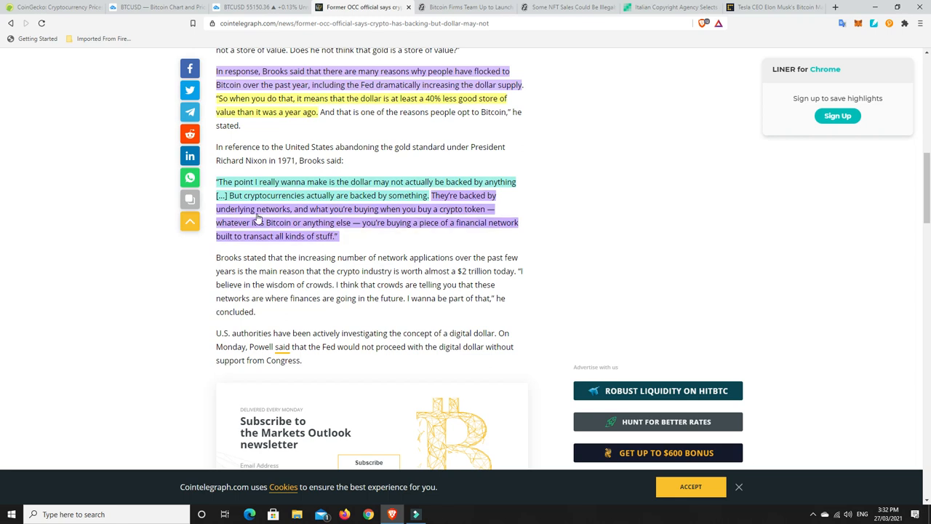
pyautogui.moveTo(409, 214)
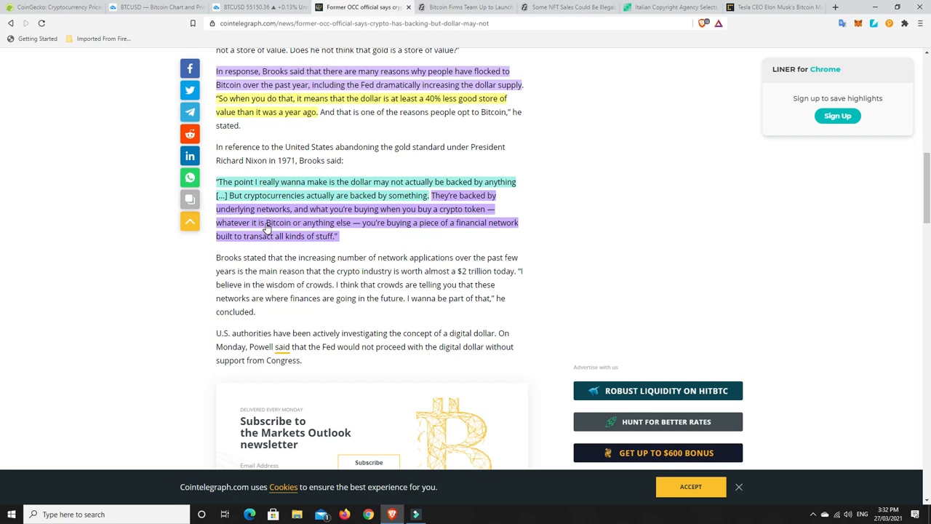
pyautogui.moveTo(389, 233)
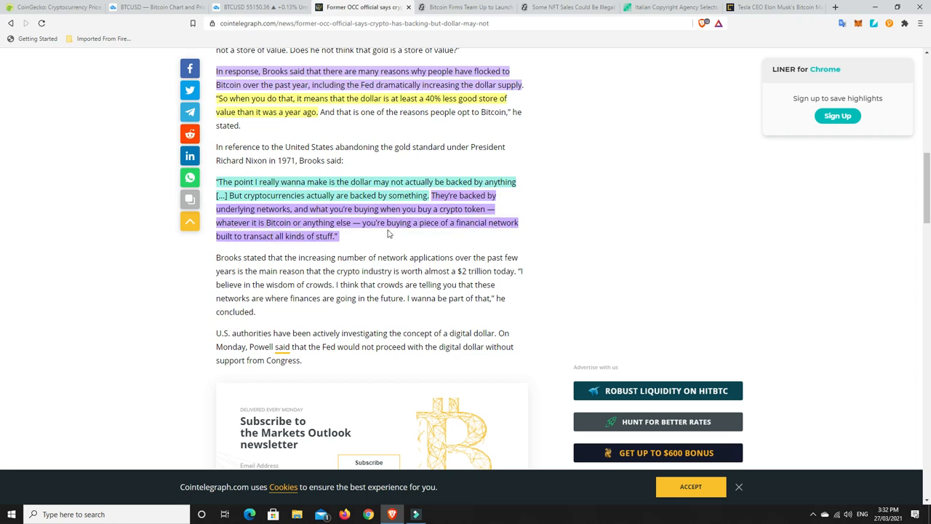
pyautogui.moveTo(498, 226)
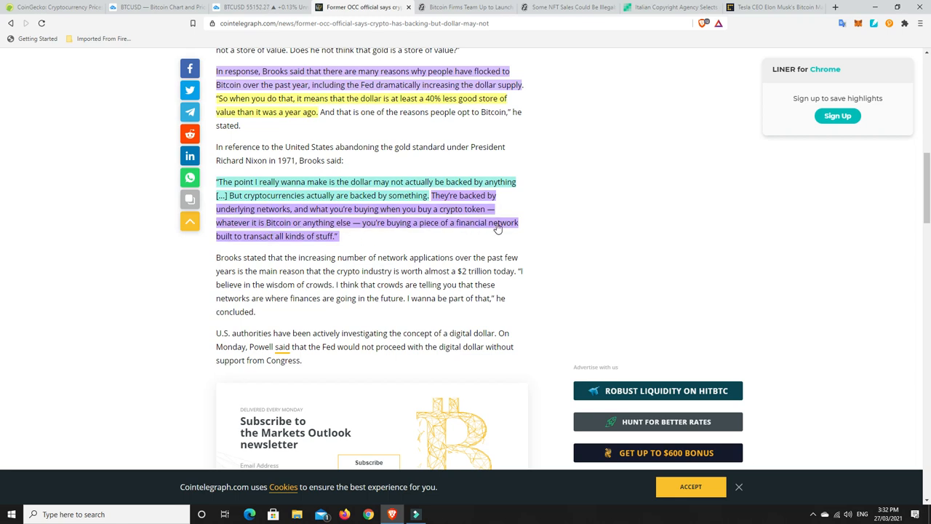
pyautogui.moveTo(330, 240)
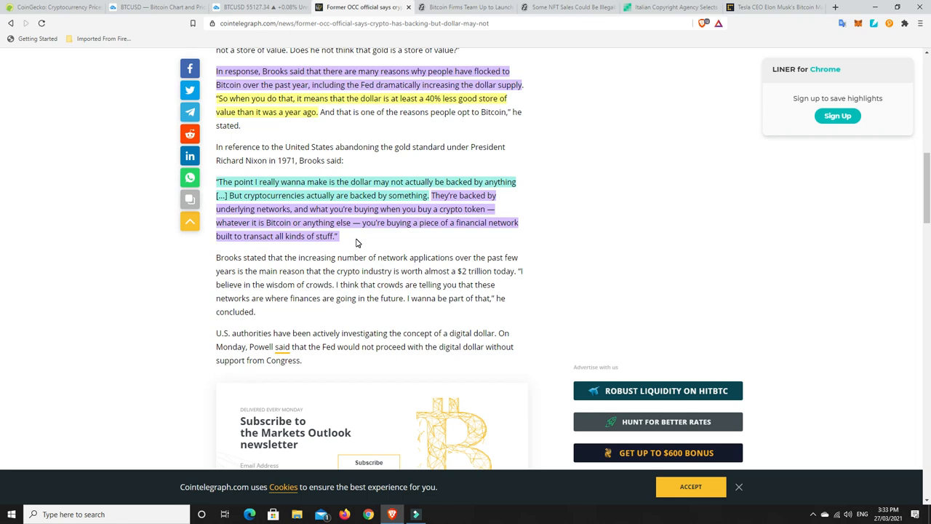
pyautogui.moveTo(343, 158)
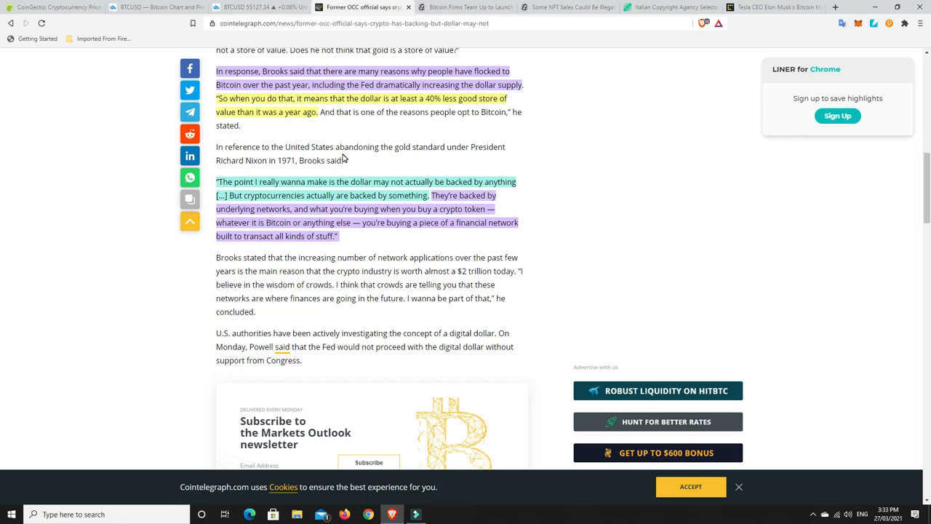
pyautogui.moveTo(358, 155)
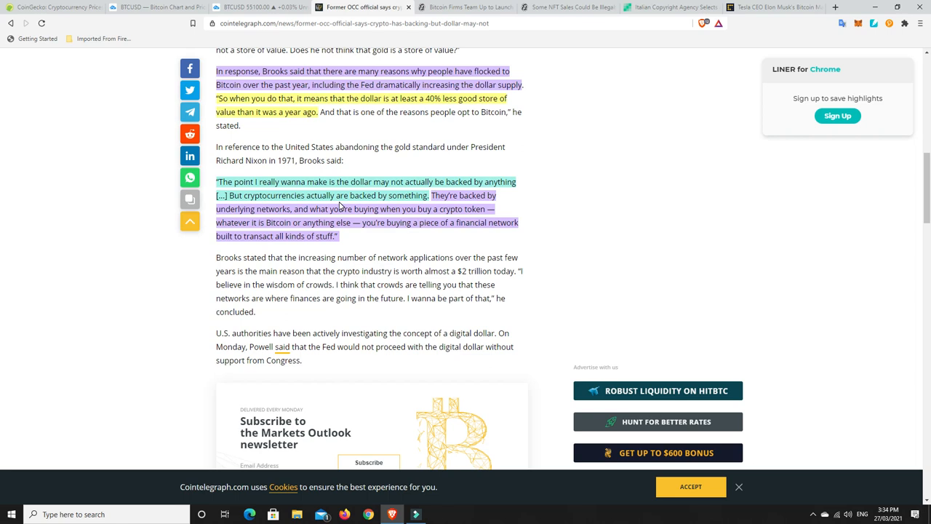
pyautogui.moveTo(376, 168)
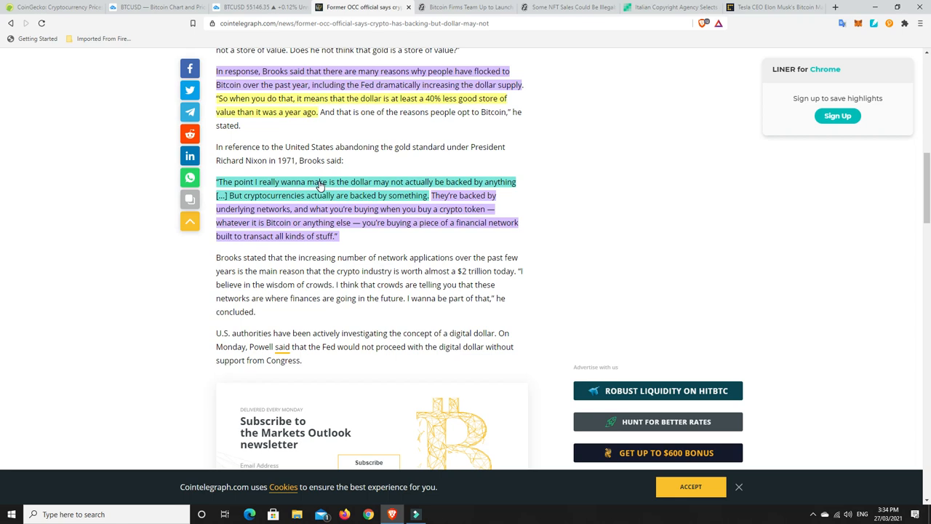
pyautogui.moveTo(450, 91)
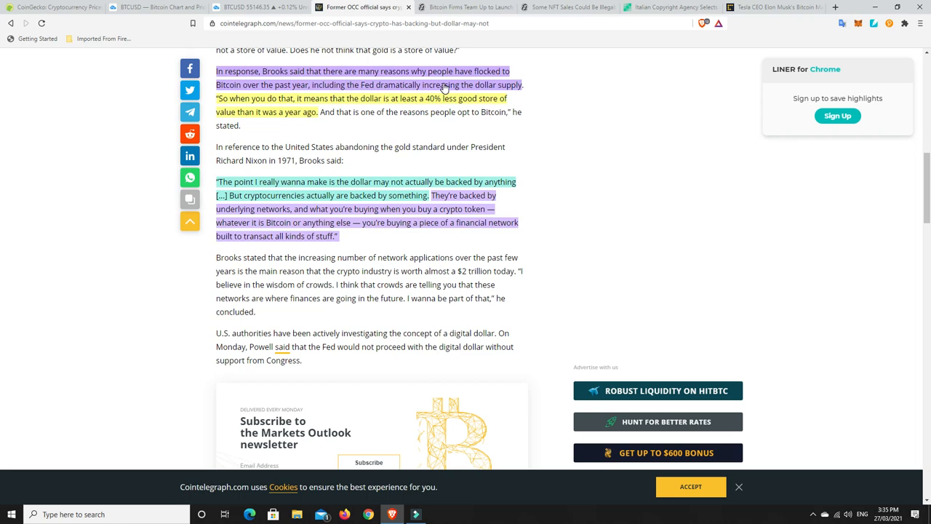
# - Switch to Decrypt's 'Bitcoin Firms Team Up to Launch Clean Energy Mining Venture' tab
pyautogui.click(465, 8)
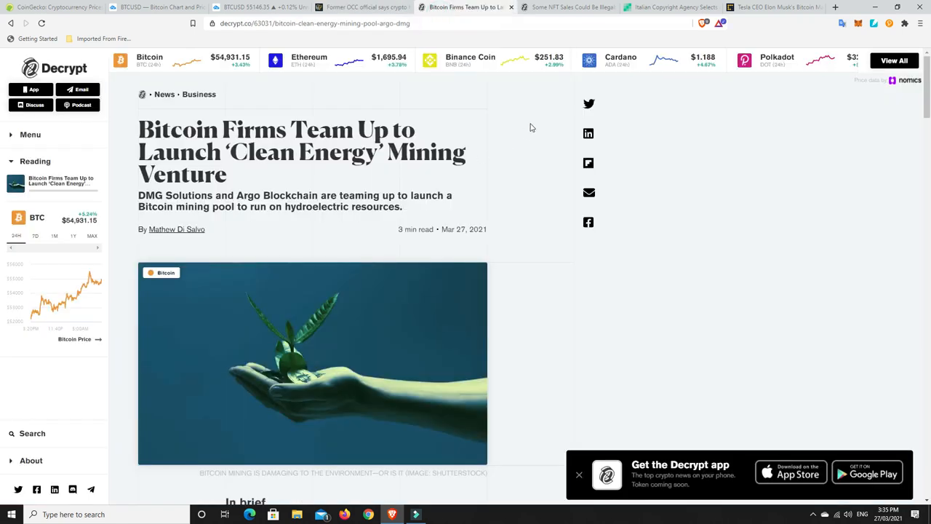
pyautogui.moveTo(523, 165)
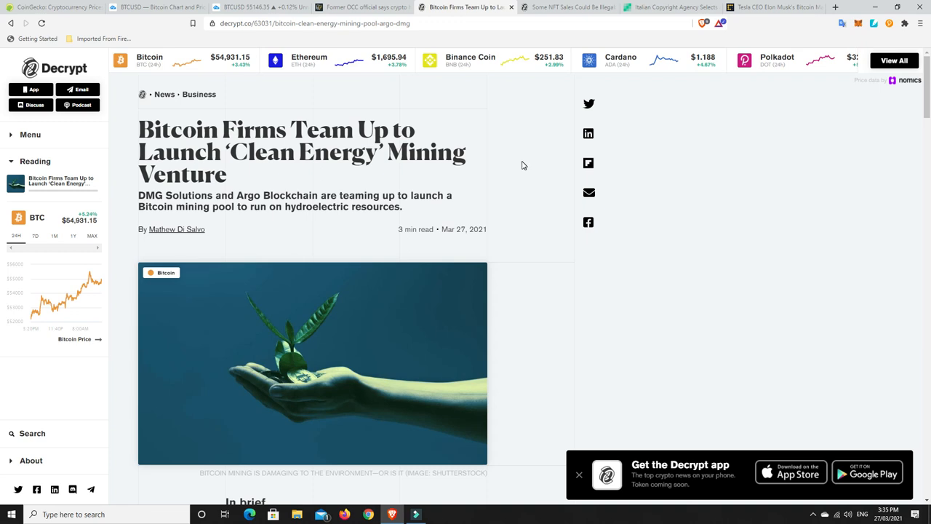
pyautogui.moveTo(516, 172)
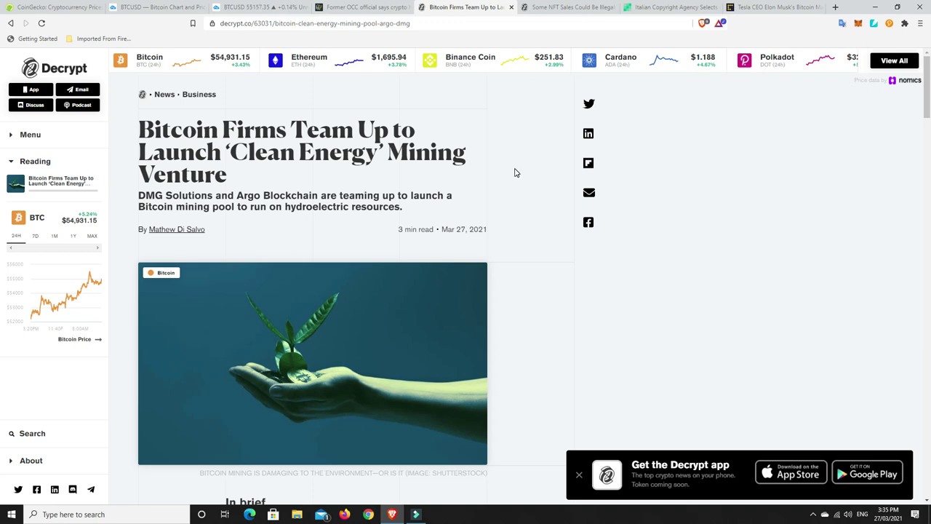
pyautogui.moveTo(307, 221)
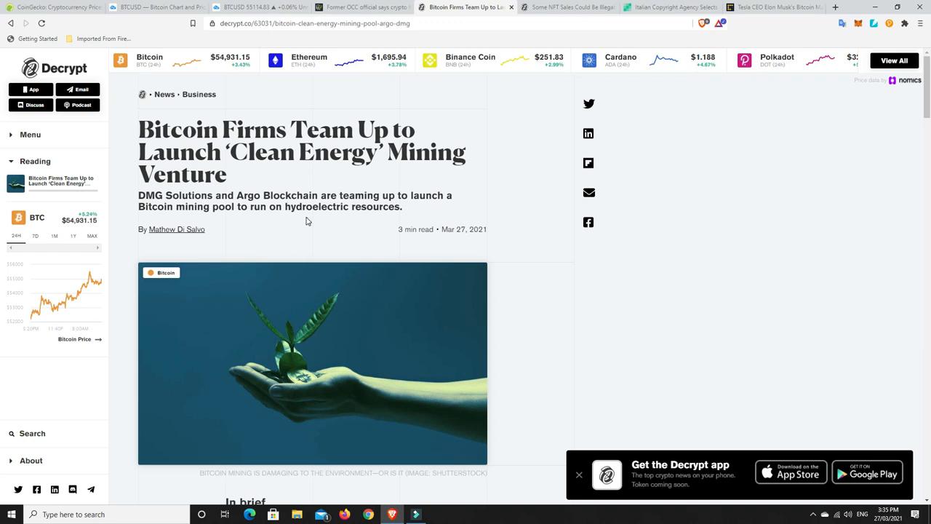
pyautogui.moveTo(355, 217)
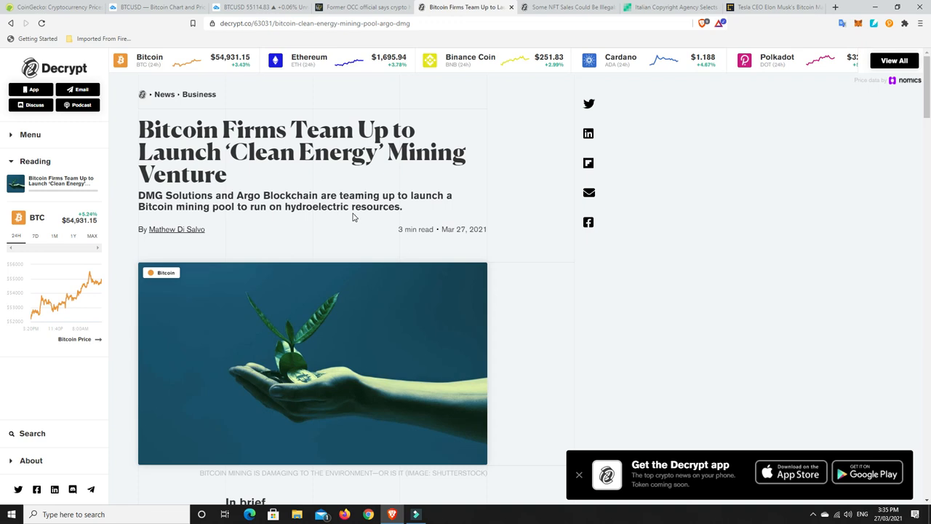
pyautogui.moveTo(320, 206)
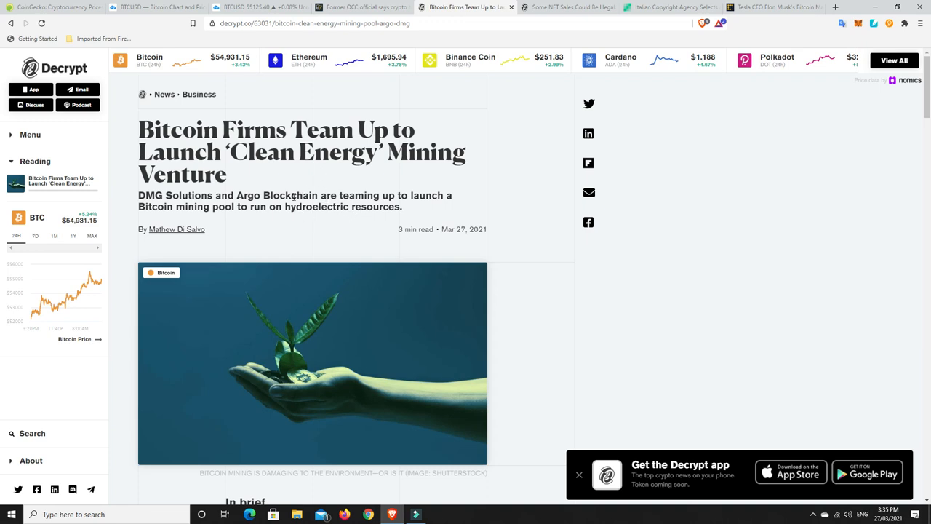
pyautogui.moveTo(333, 206)
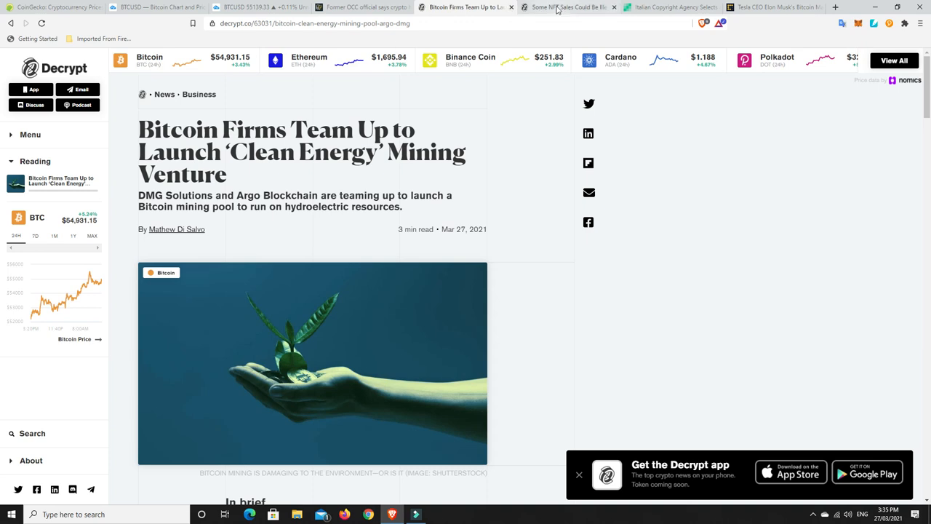
pyautogui.moveTo(560, 7)
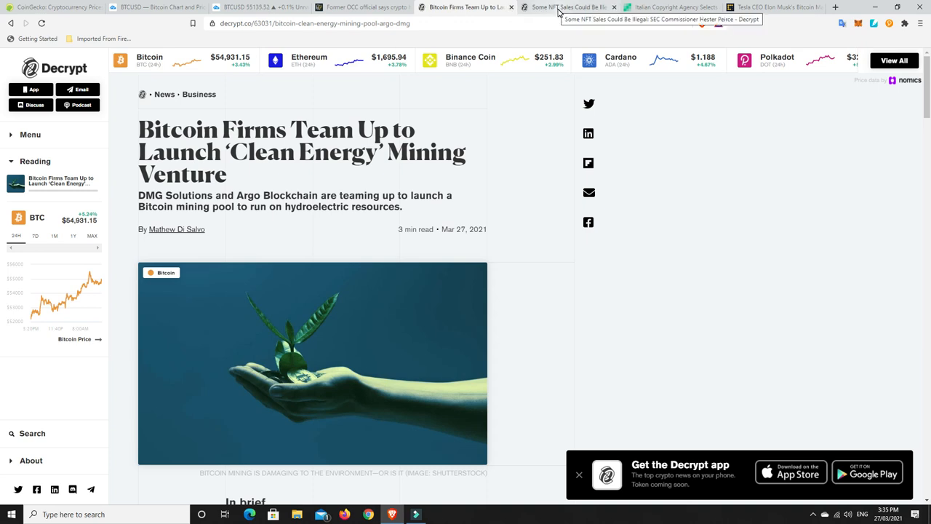
# - Switch to the 'Some NFT Sales Could Be Illegal: SEC Commissioner Hester Peirce' tab
pyautogui.click(577, 8)
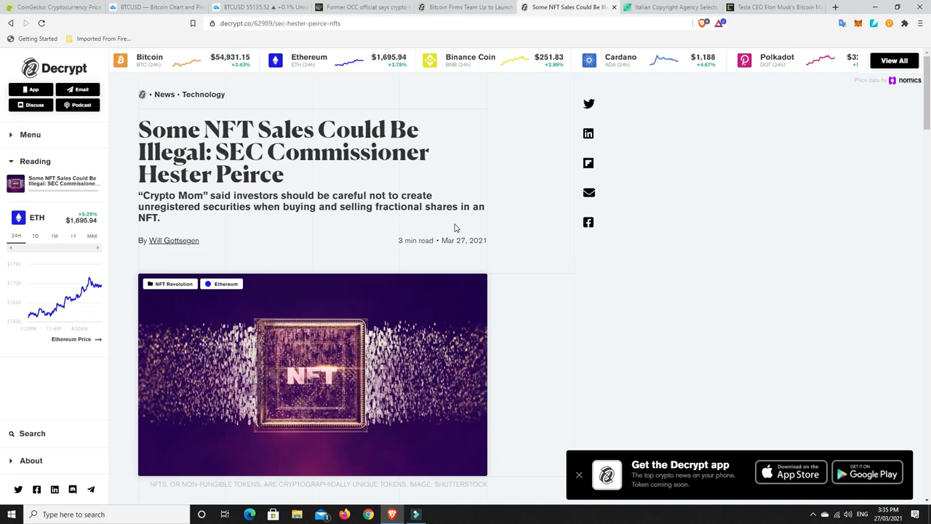
pyautogui.moveTo(478, 221)
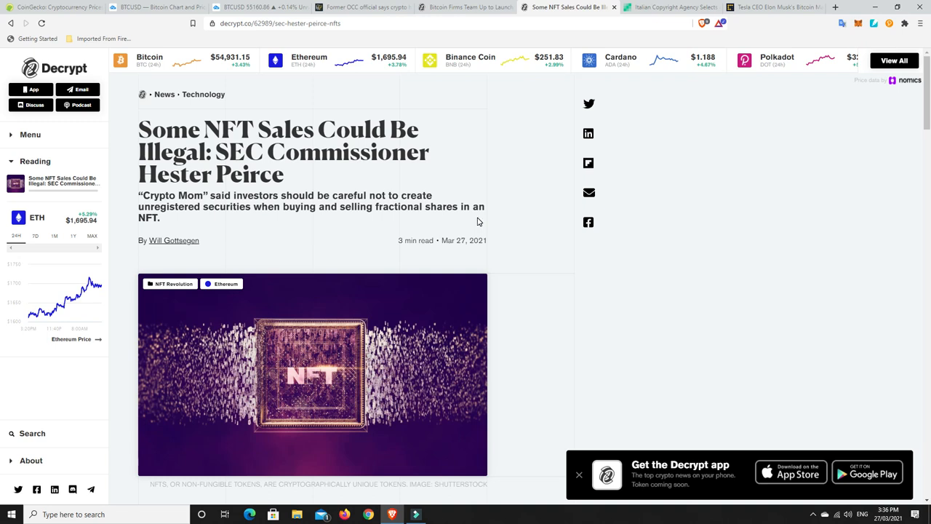
pyautogui.moveTo(265, 240)
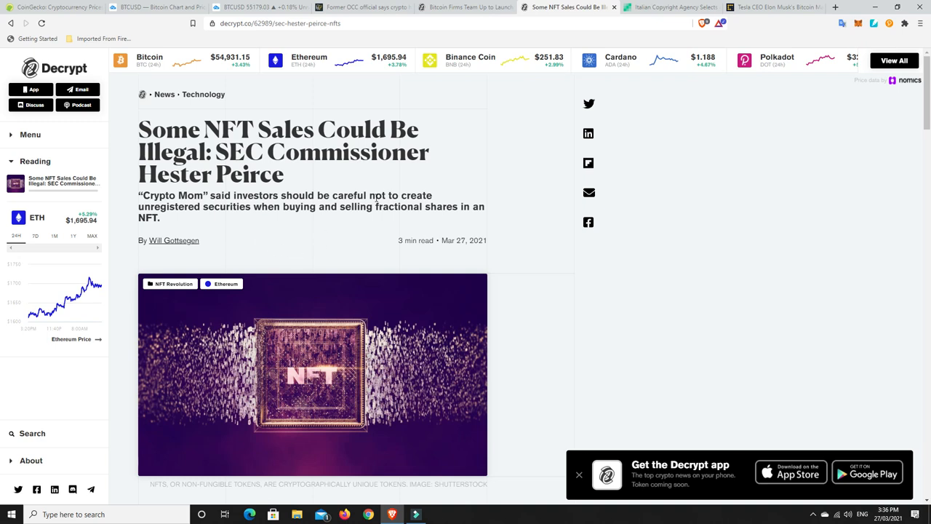
pyautogui.click(676, 8)
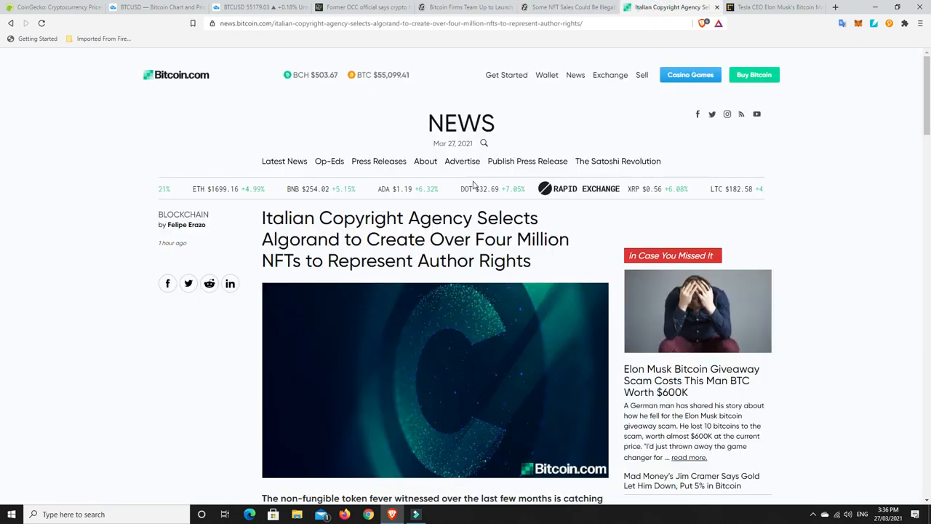
# - Scroll through the article body on SIAE's 4 million NFTs and copyright protection
pyautogui.scroll(-3)
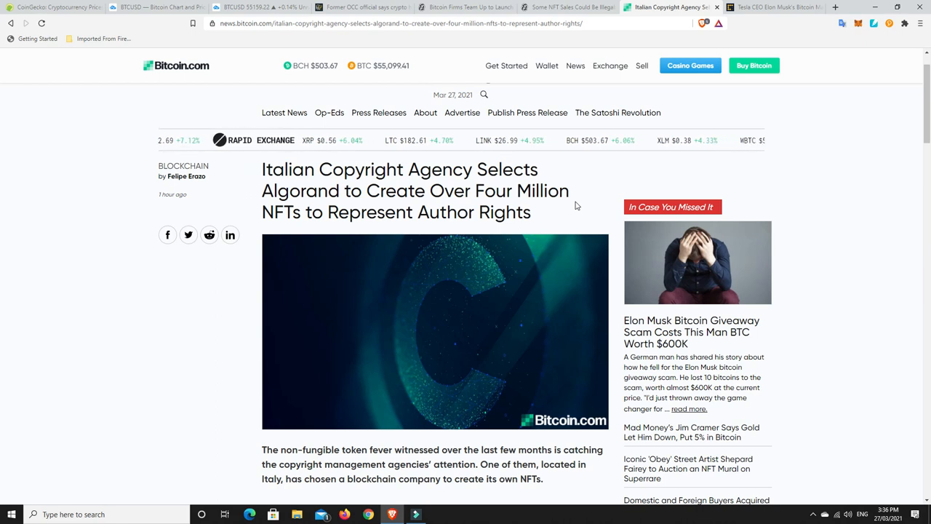
pyautogui.scroll(-3)
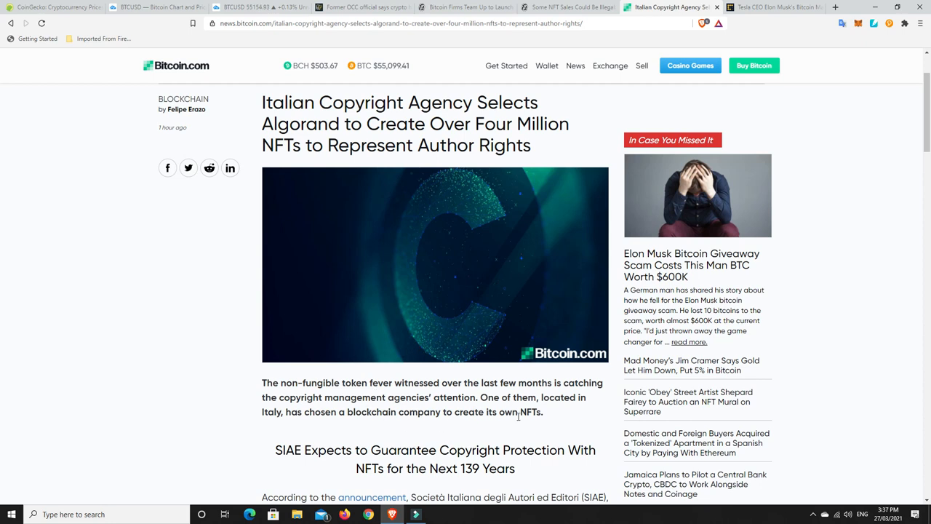
pyautogui.scroll(-3)
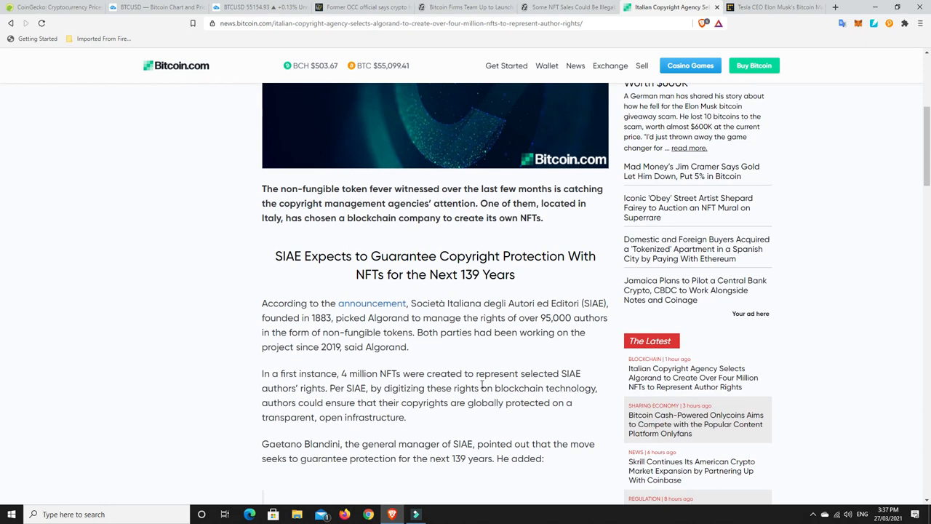
pyautogui.moveTo(302, 278)
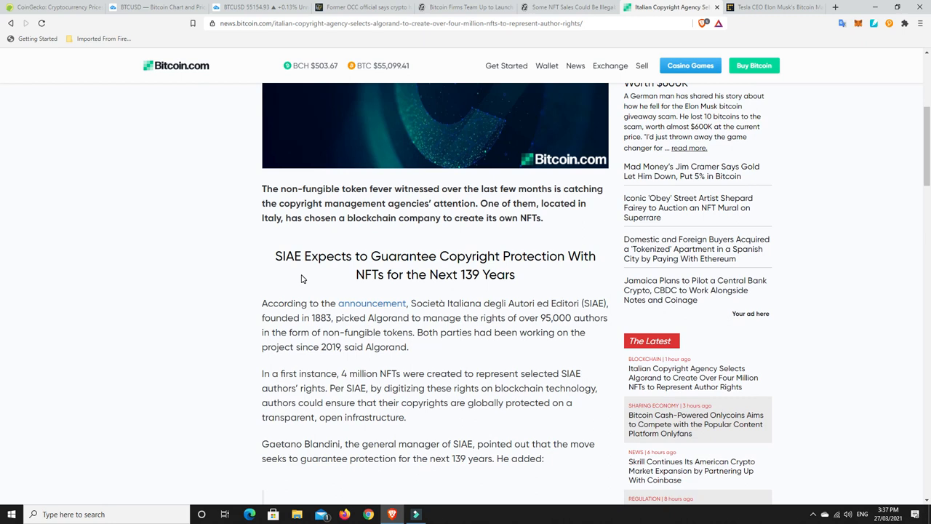
pyautogui.moveTo(540, 278)
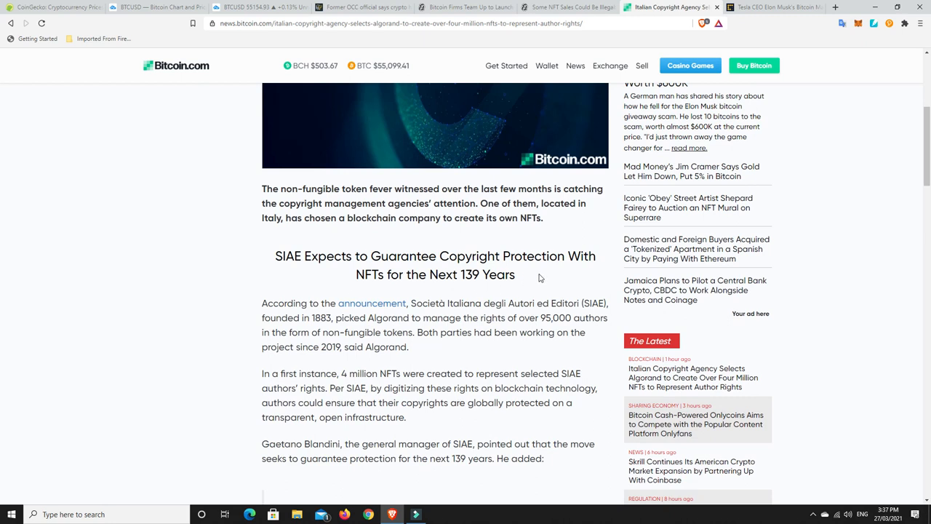
pyautogui.moveTo(461, 275)
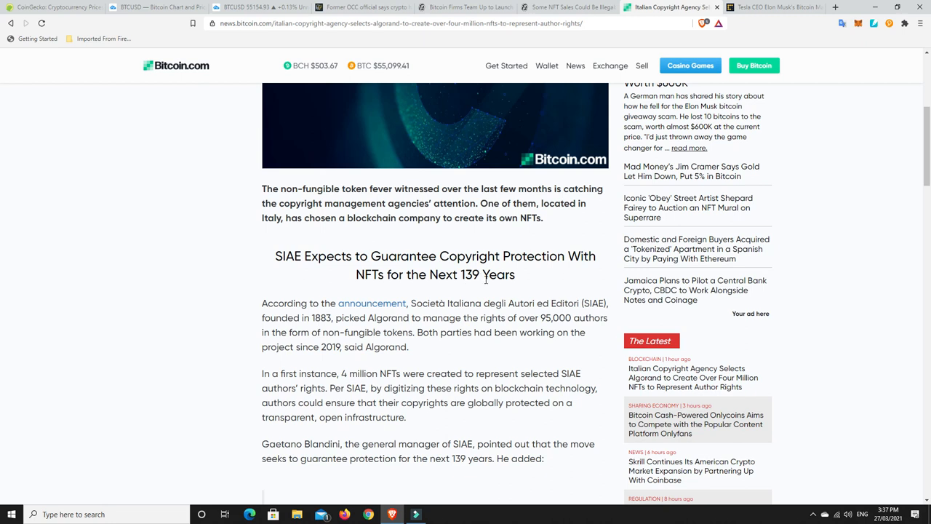
pyautogui.moveTo(551, 272)
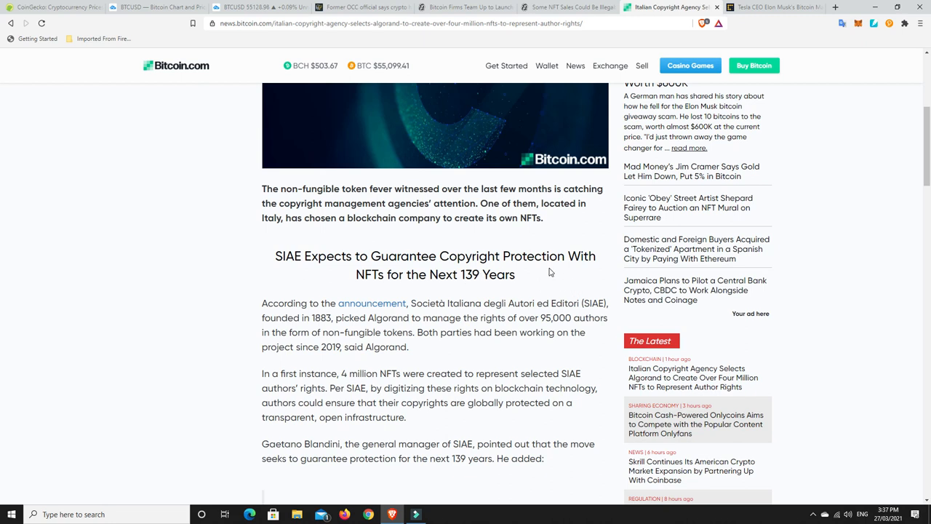
pyautogui.moveTo(559, 333)
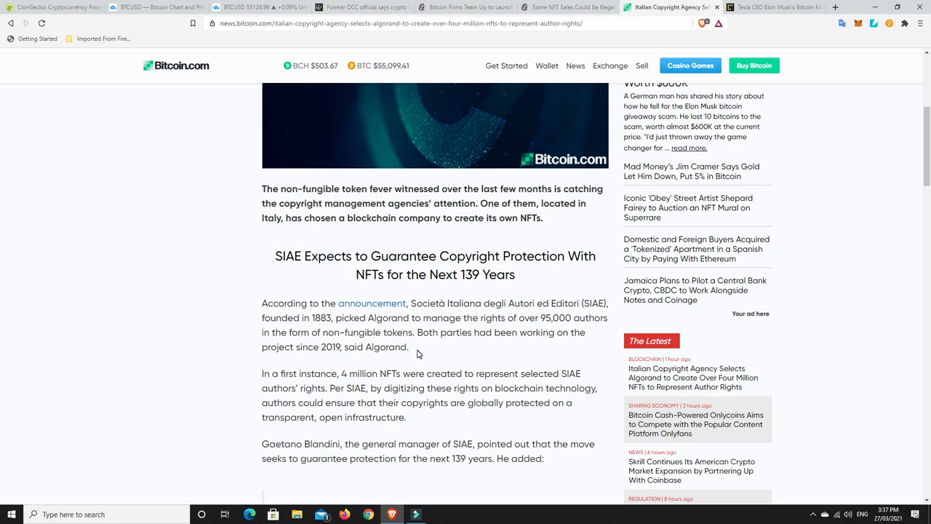
pyautogui.moveTo(523, 347)
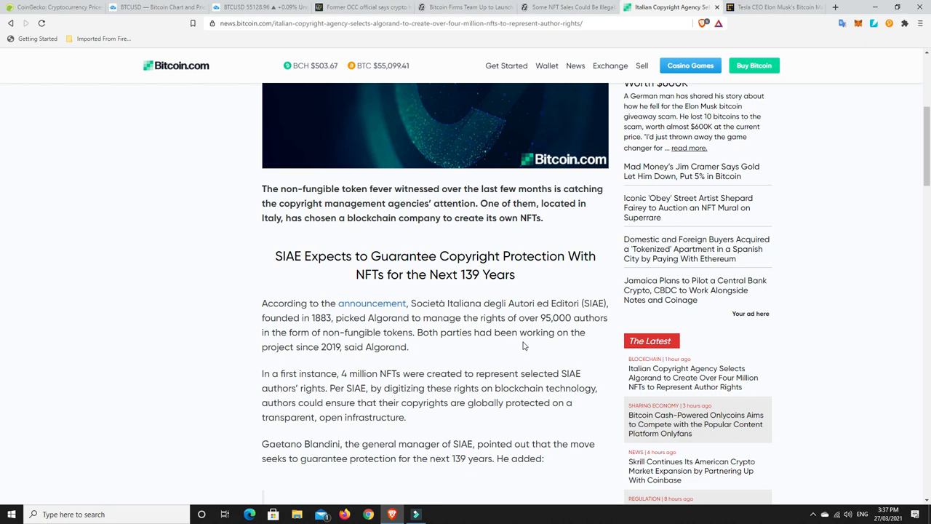
pyautogui.moveTo(343, 358)
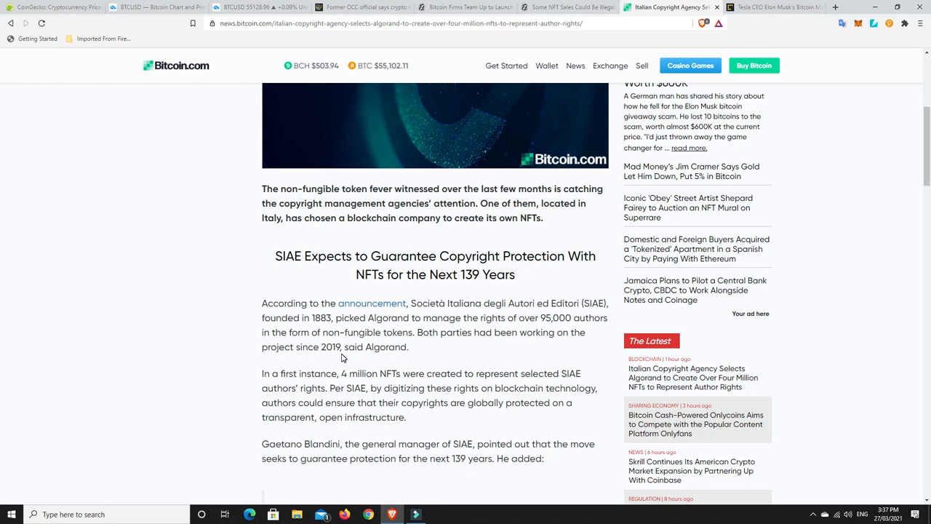
pyautogui.moveTo(433, 351)
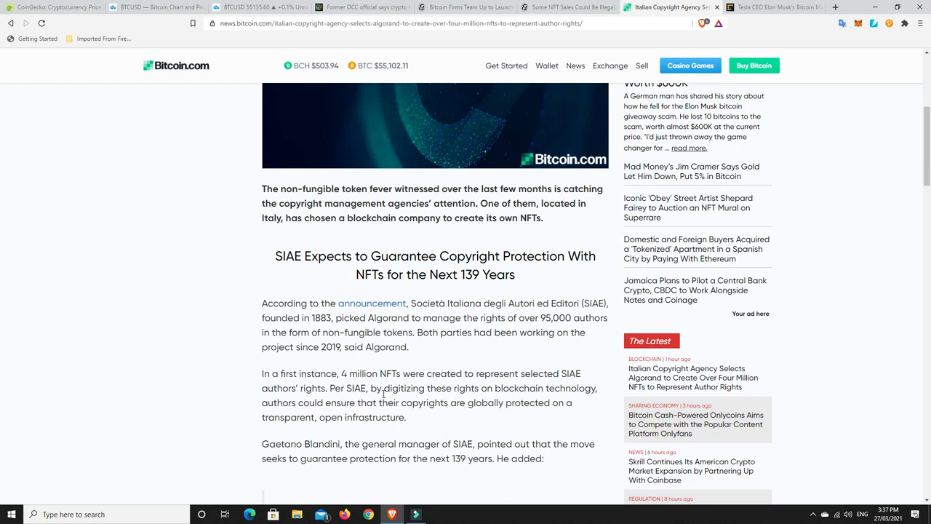
pyautogui.moveTo(551, 388)
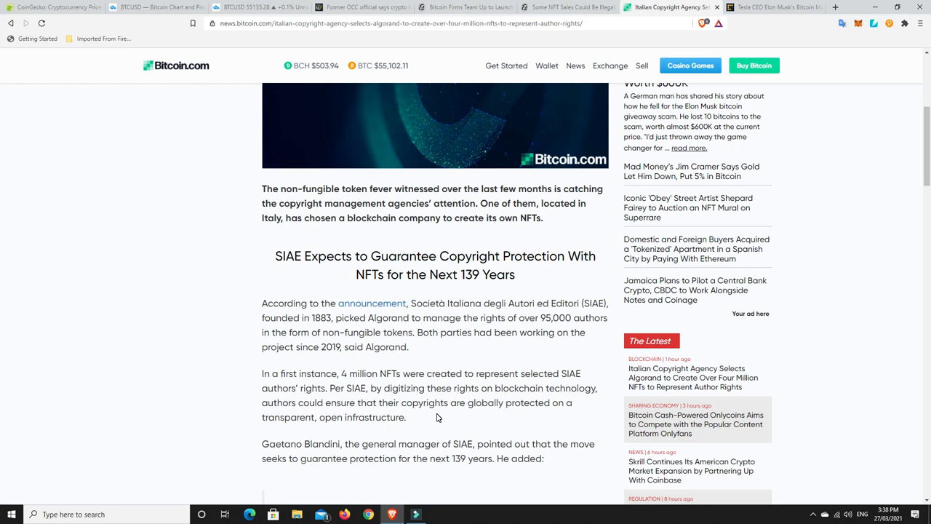
pyautogui.moveTo(334, 351)
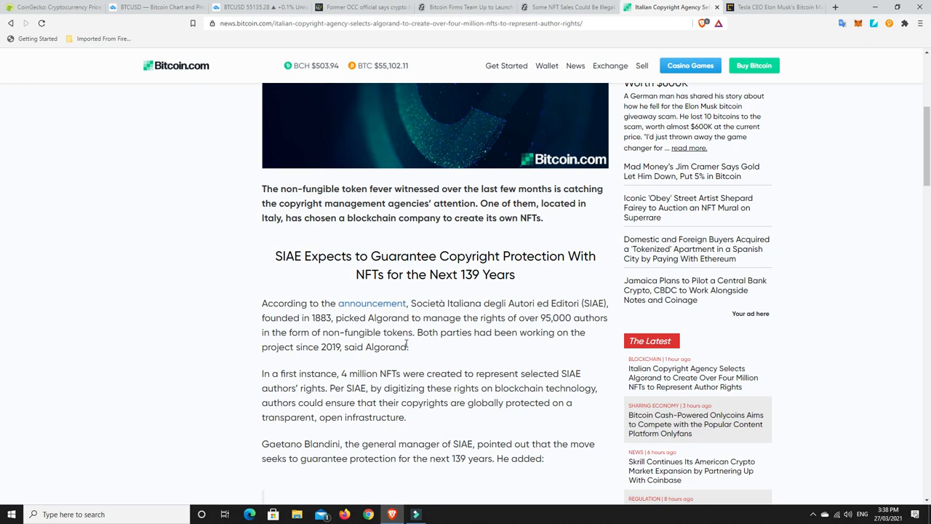
pyautogui.moveTo(419, 352)
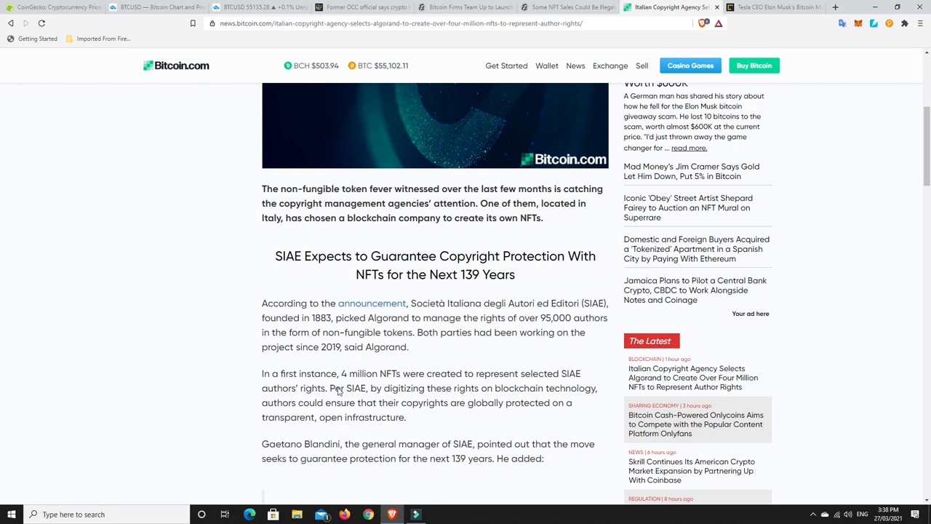
pyautogui.moveTo(412, 403)
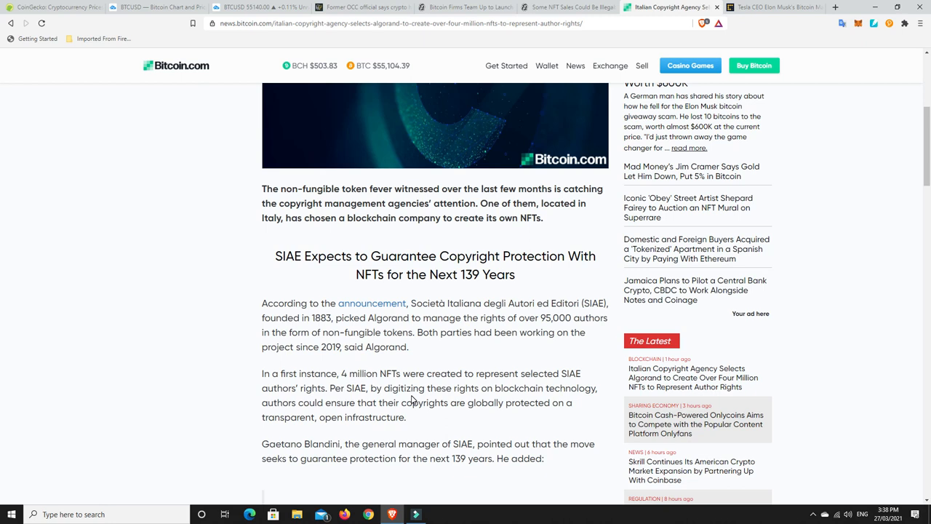
pyautogui.moveTo(429, 332)
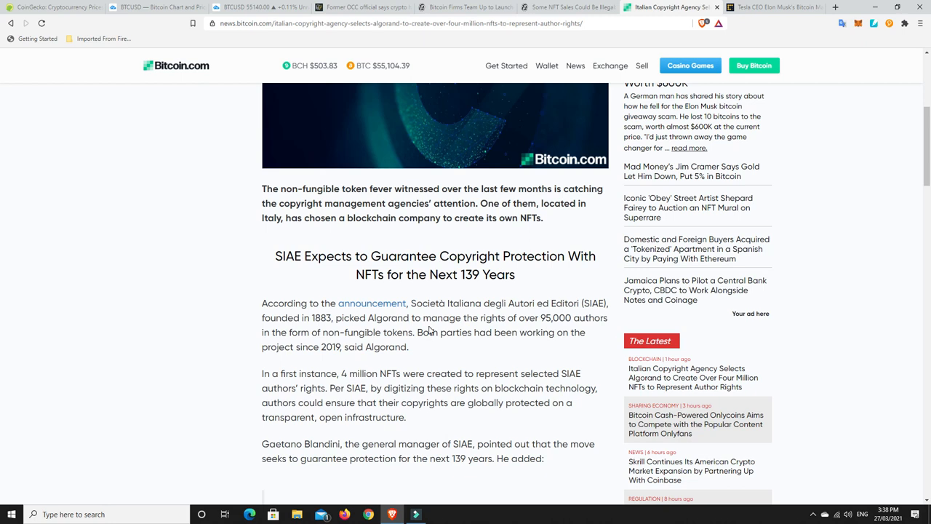
pyautogui.moveTo(333, 356)
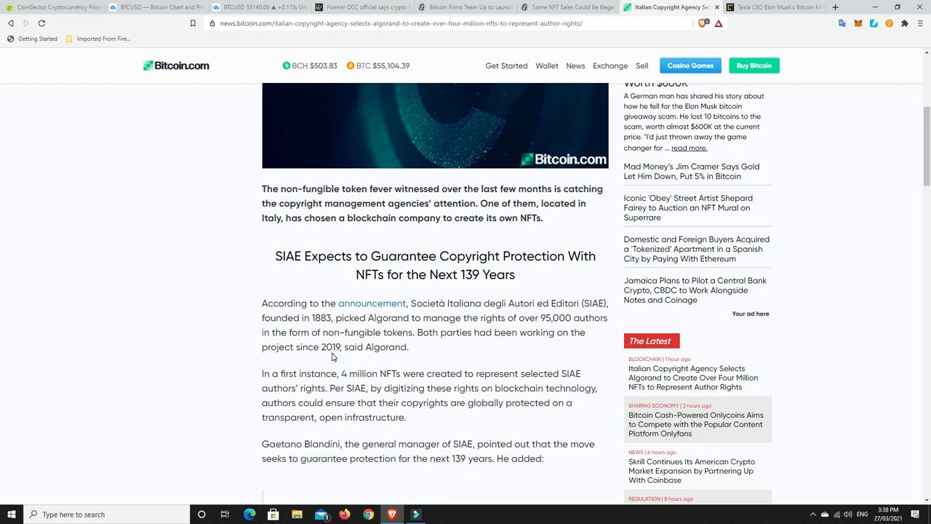
pyautogui.moveTo(436, 361)
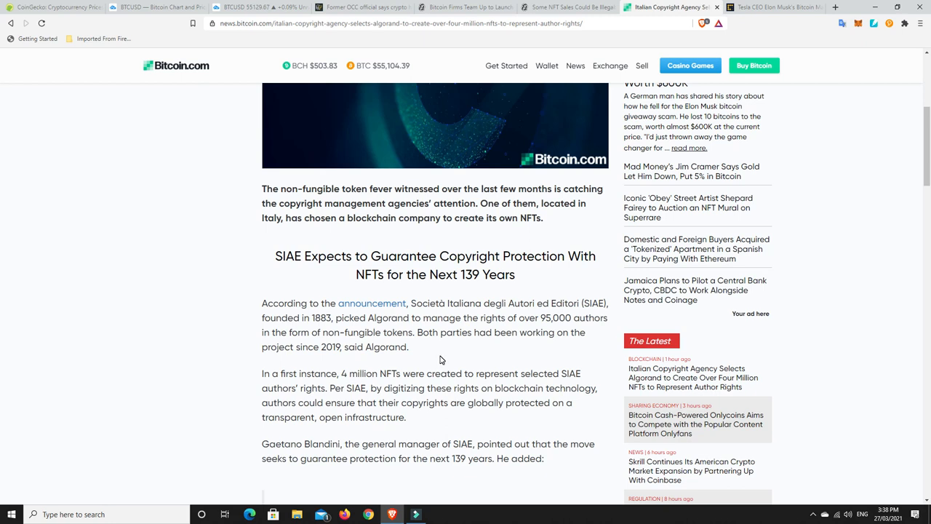
pyautogui.moveTo(423, 374)
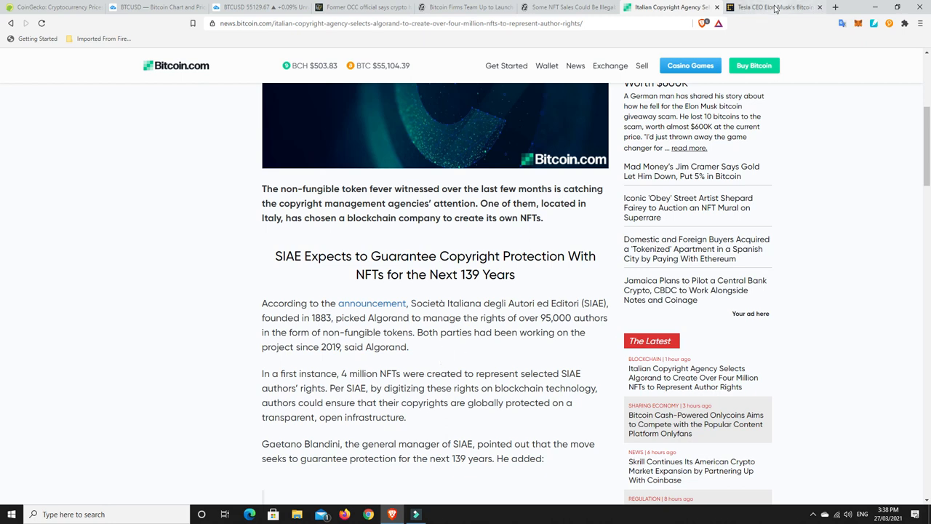
pyautogui.click(774, 7)
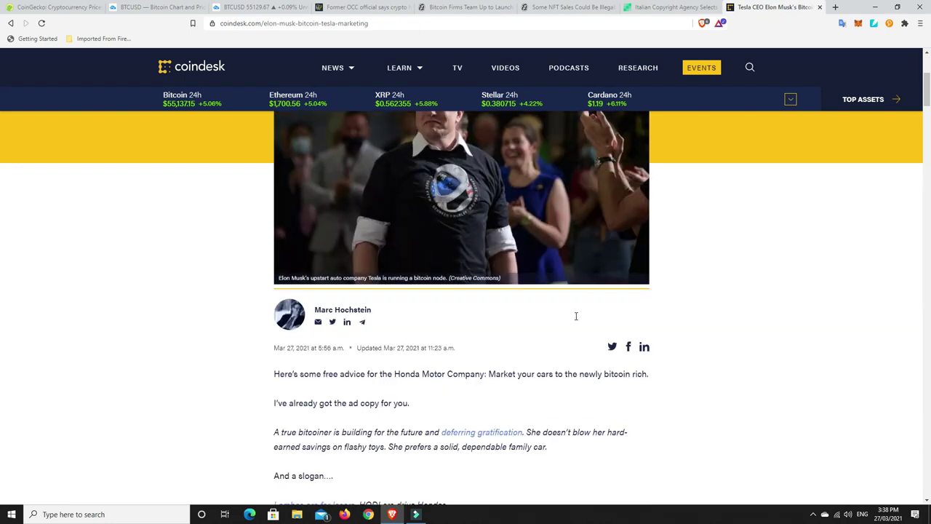
# - Scroll down the CoinDesk Musk article to its 'Diamond hands' section
pyautogui.scroll(-3)
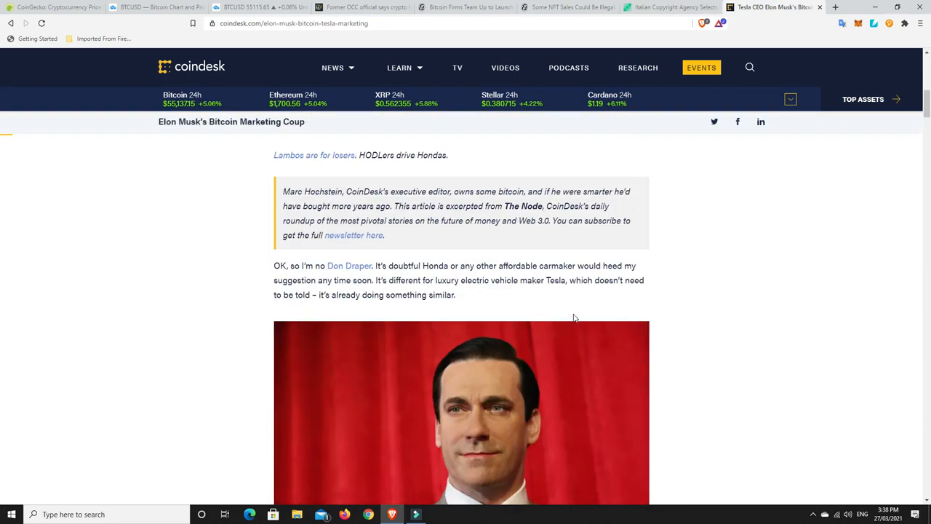
pyautogui.scroll(-3)
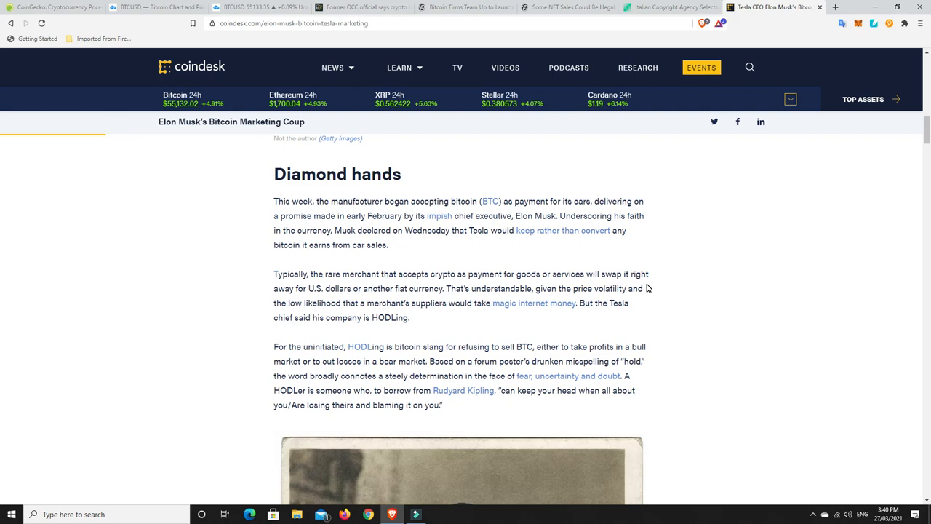
pyautogui.moveTo(500, 259)
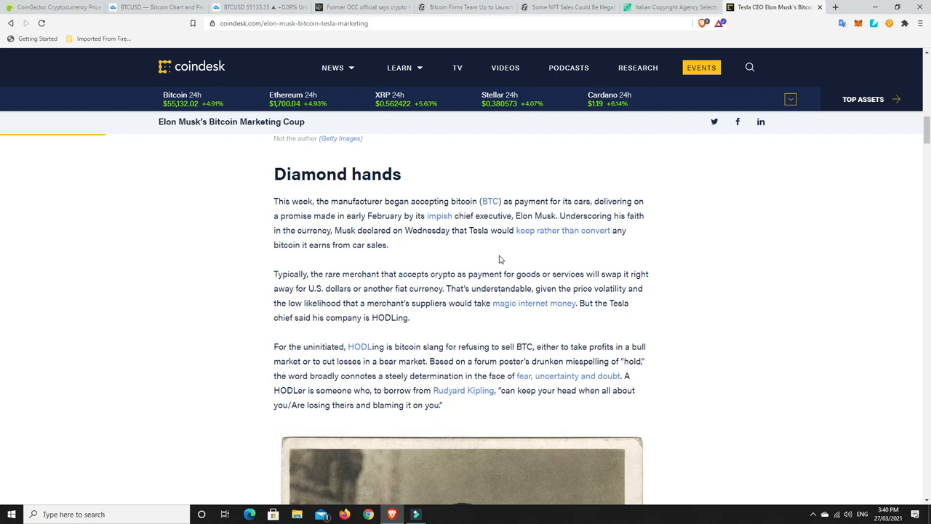
pyautogui.moveTo(513, 255)
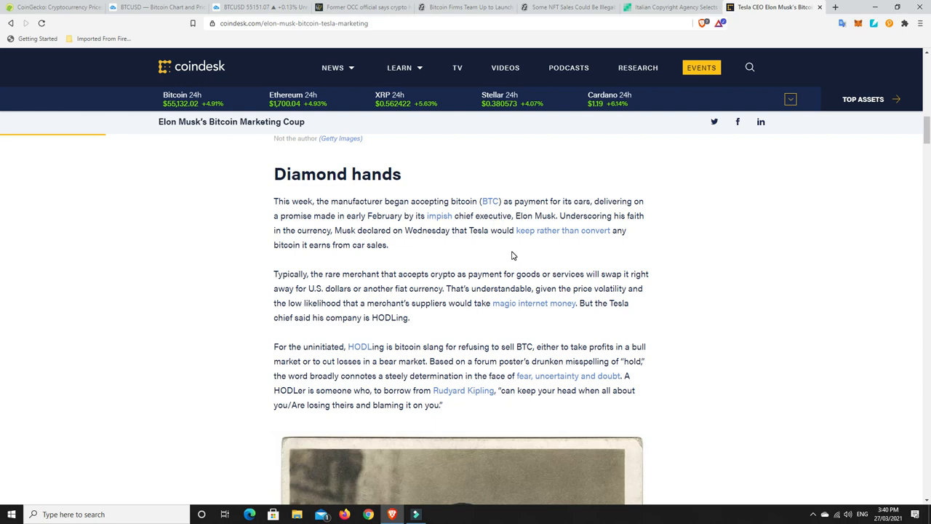
pyautogui.moveTo(497, 253)
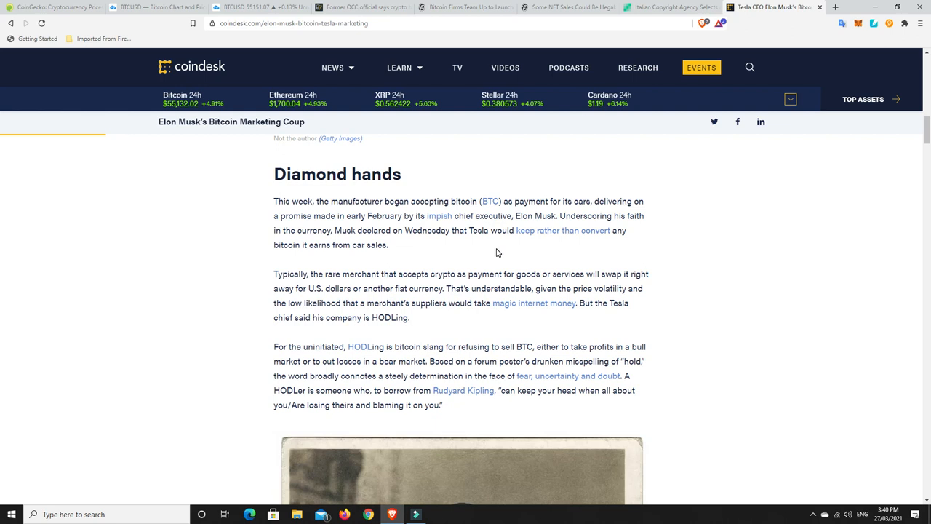